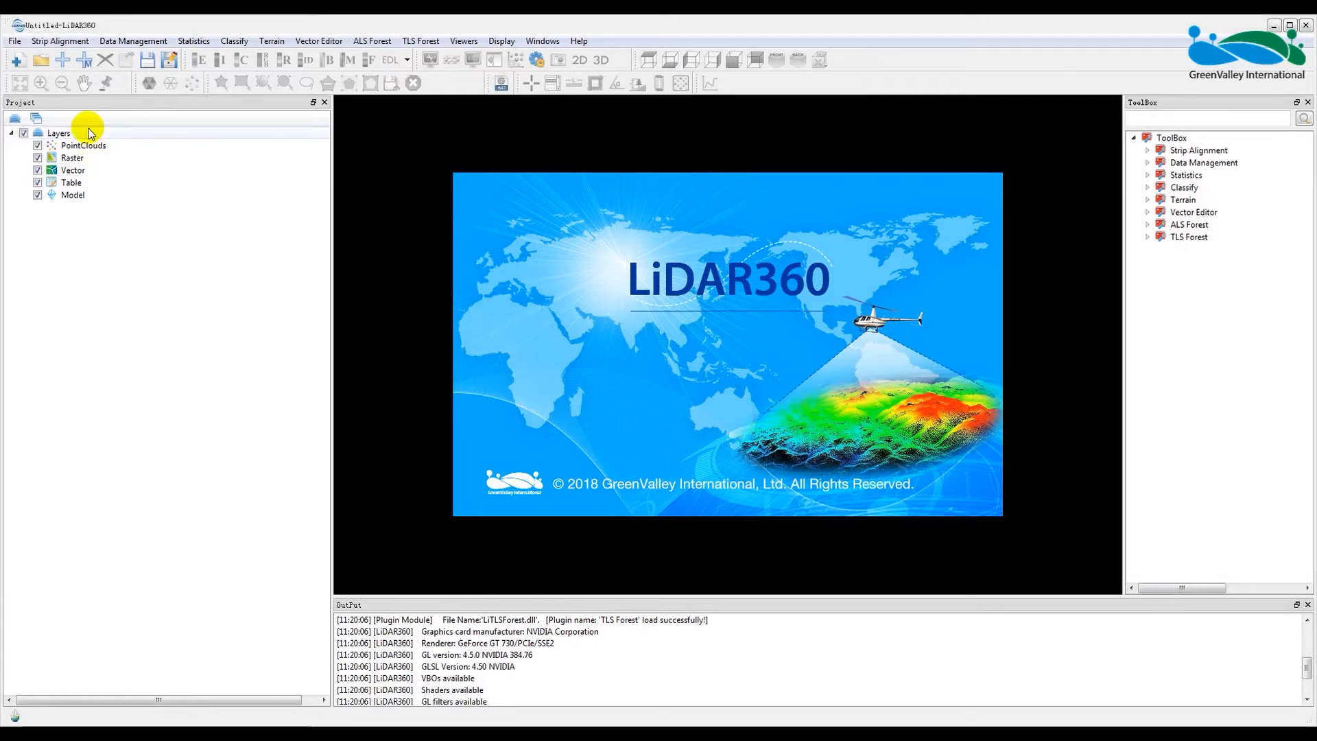
mouse_move(84, 115)
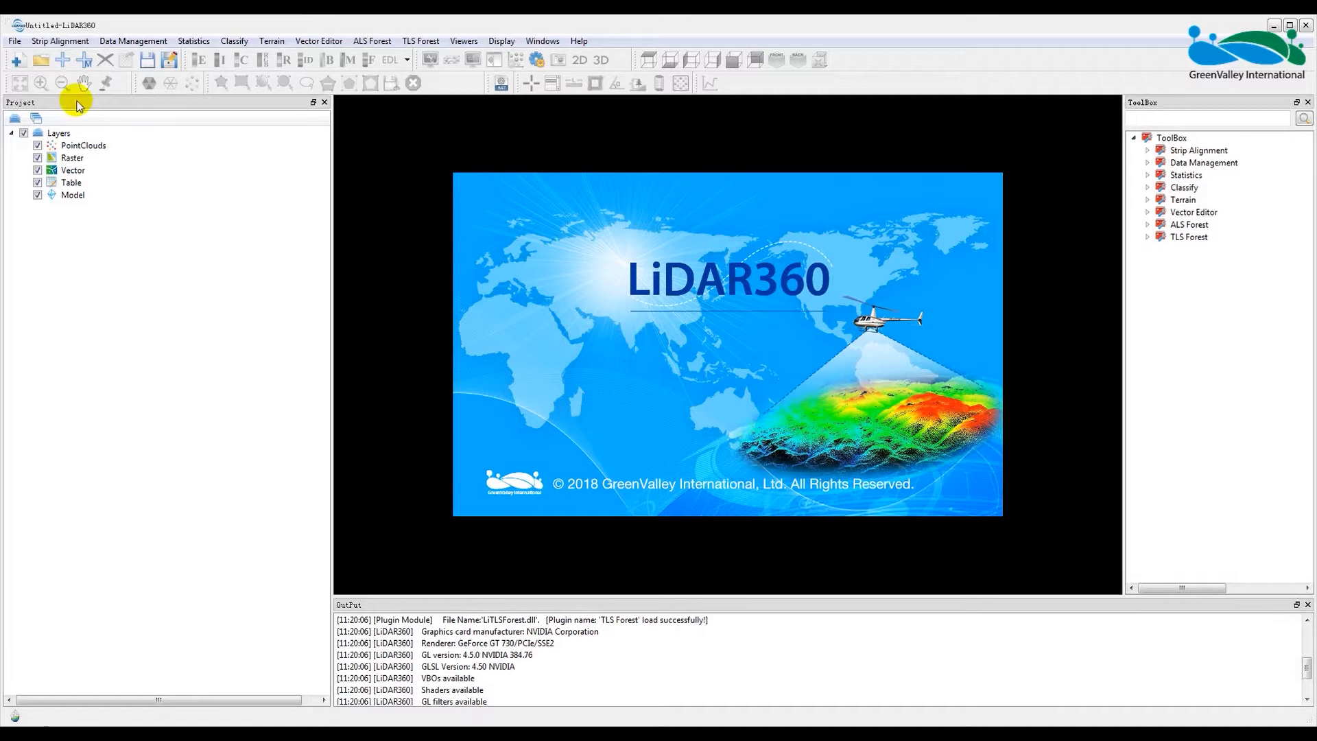
mouse_move(70, 82)
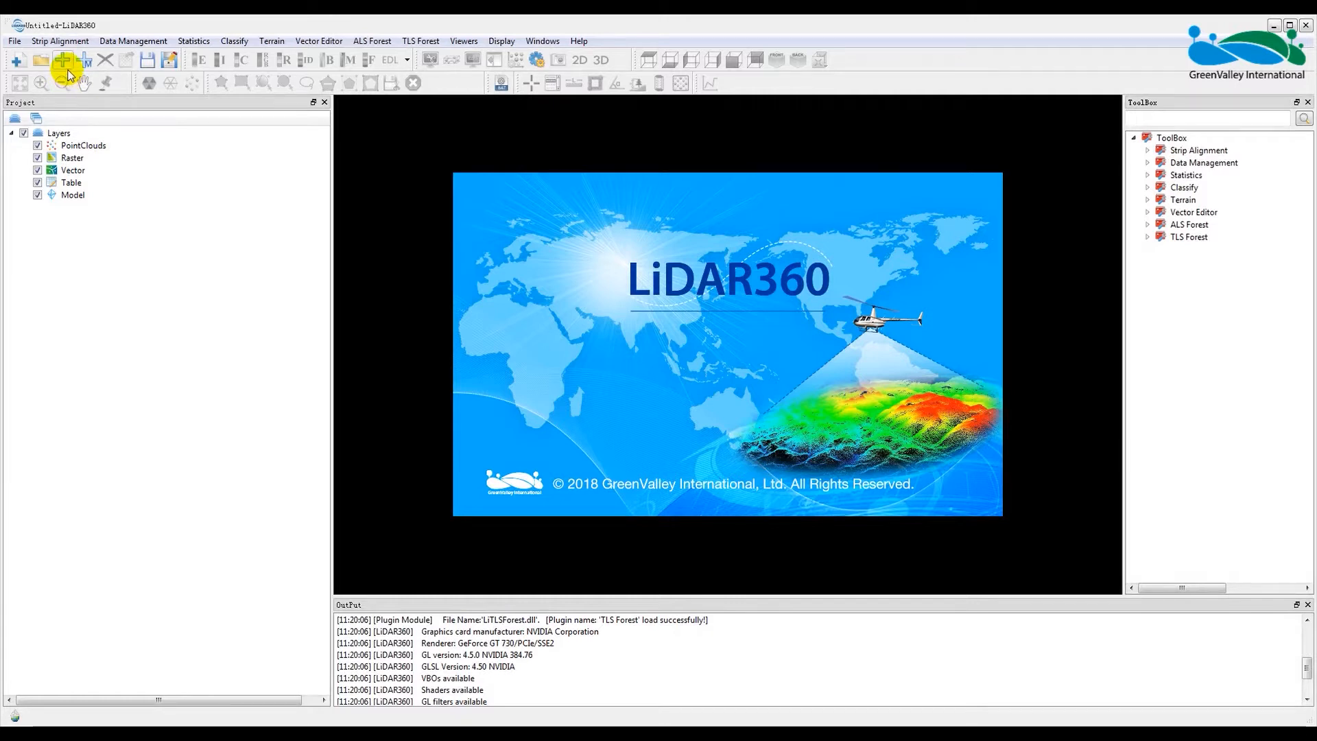
Step: Load StripAlignmentSampleData.LiData from C:\1_StripAlignment into the project
left_click(63, 59)
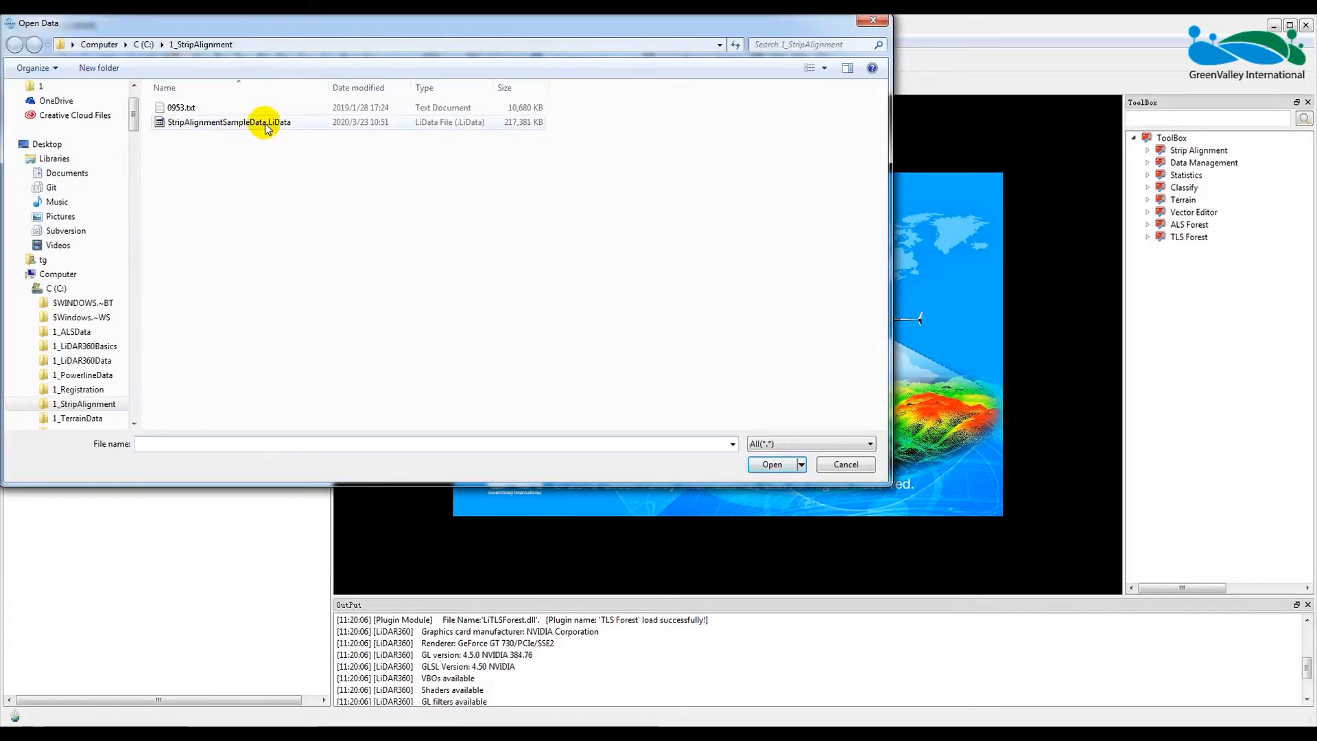
left_click(769, 464)
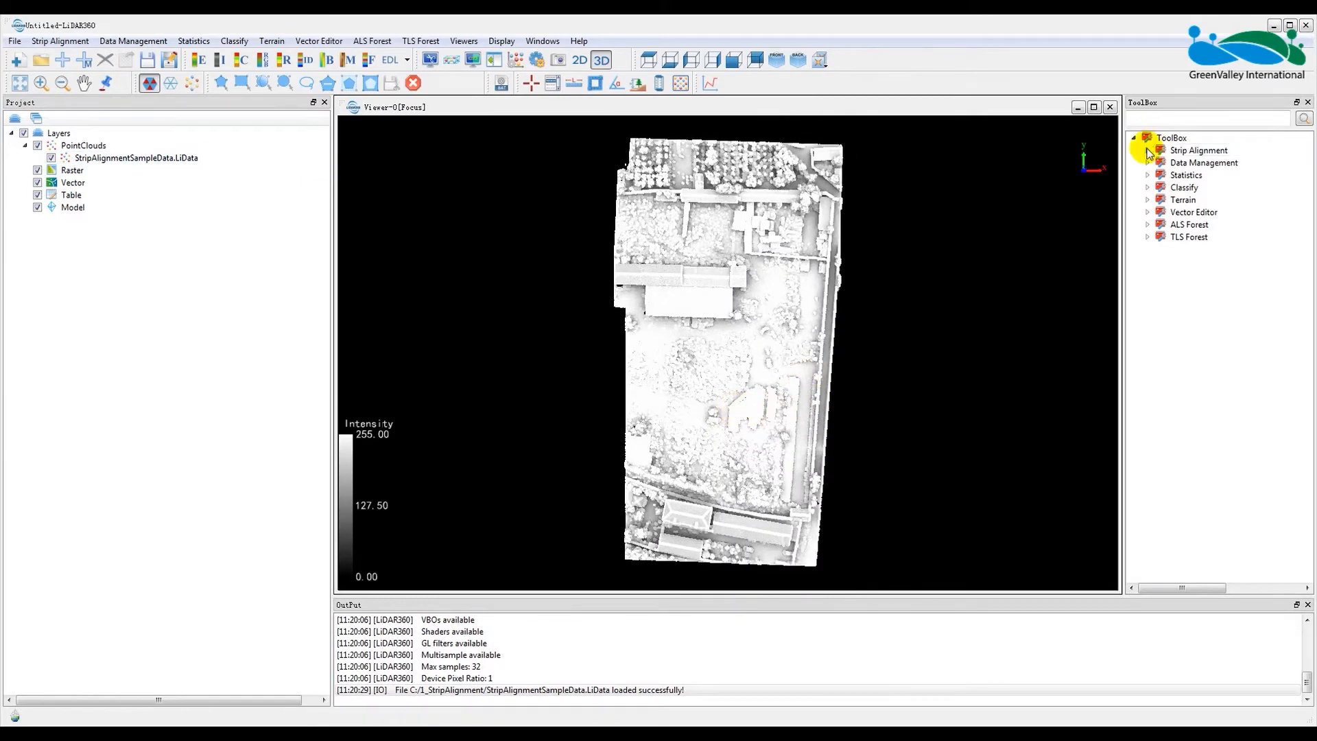
Step: Start a Strip Alignment job with C:/1_StripAlignment/ as its working directory
left_click(1198, 150)
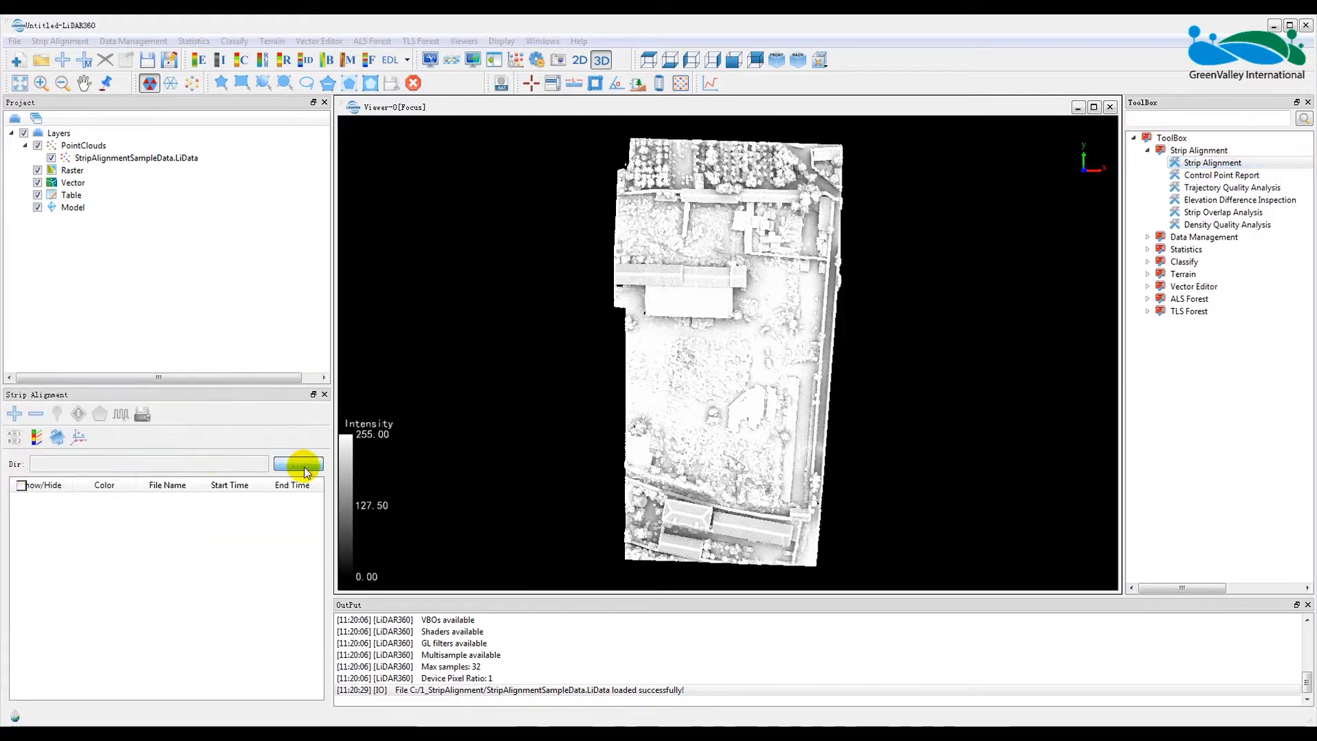
left_click(297, 464)
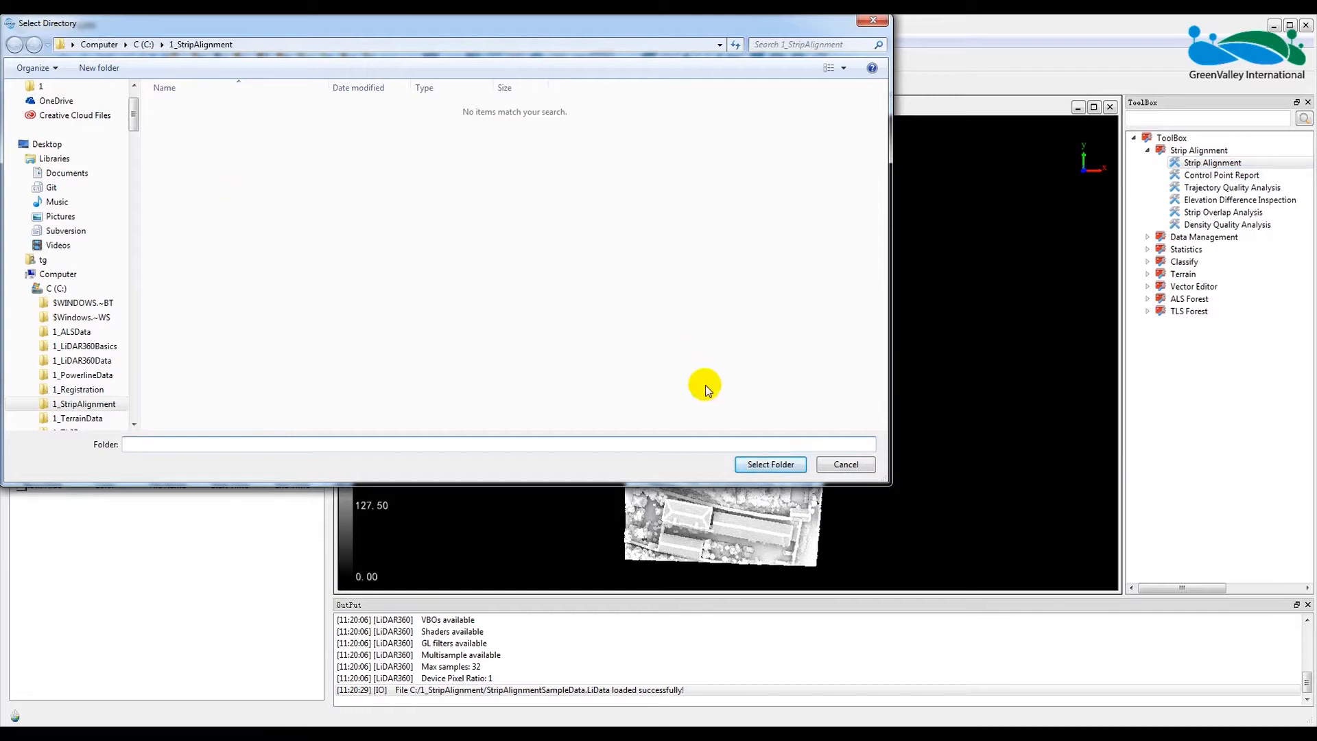
left_click(768, 464)
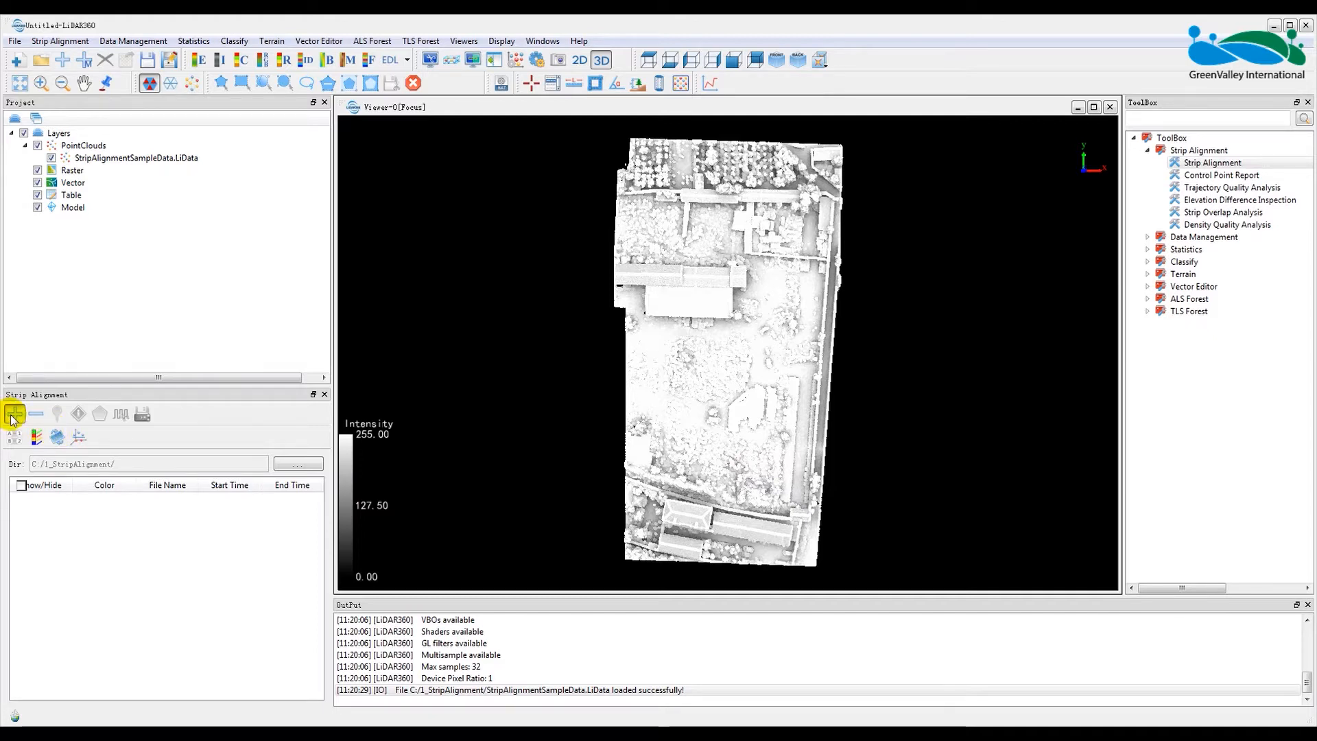
Step: Add the 0953.txt trajectory file to the job, bringing up its column preview
left_click(12, 412)
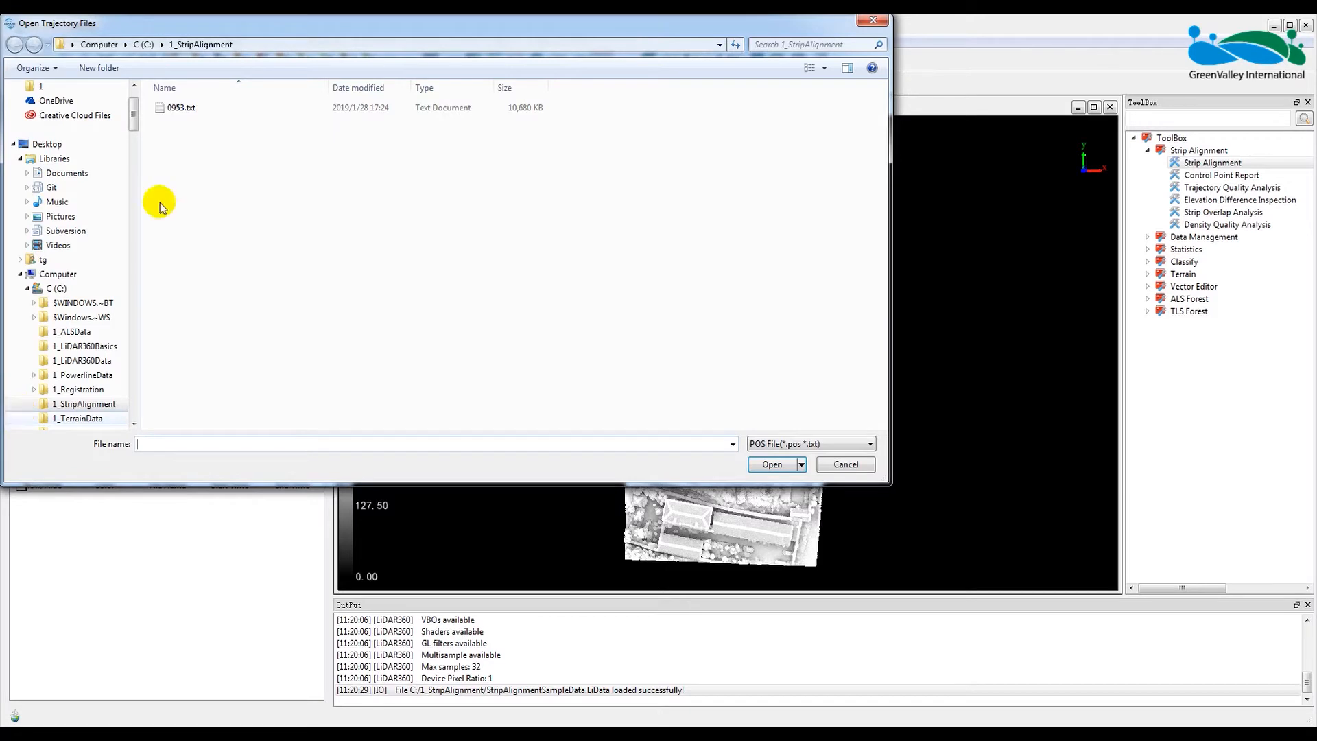
left_click(181, 107)
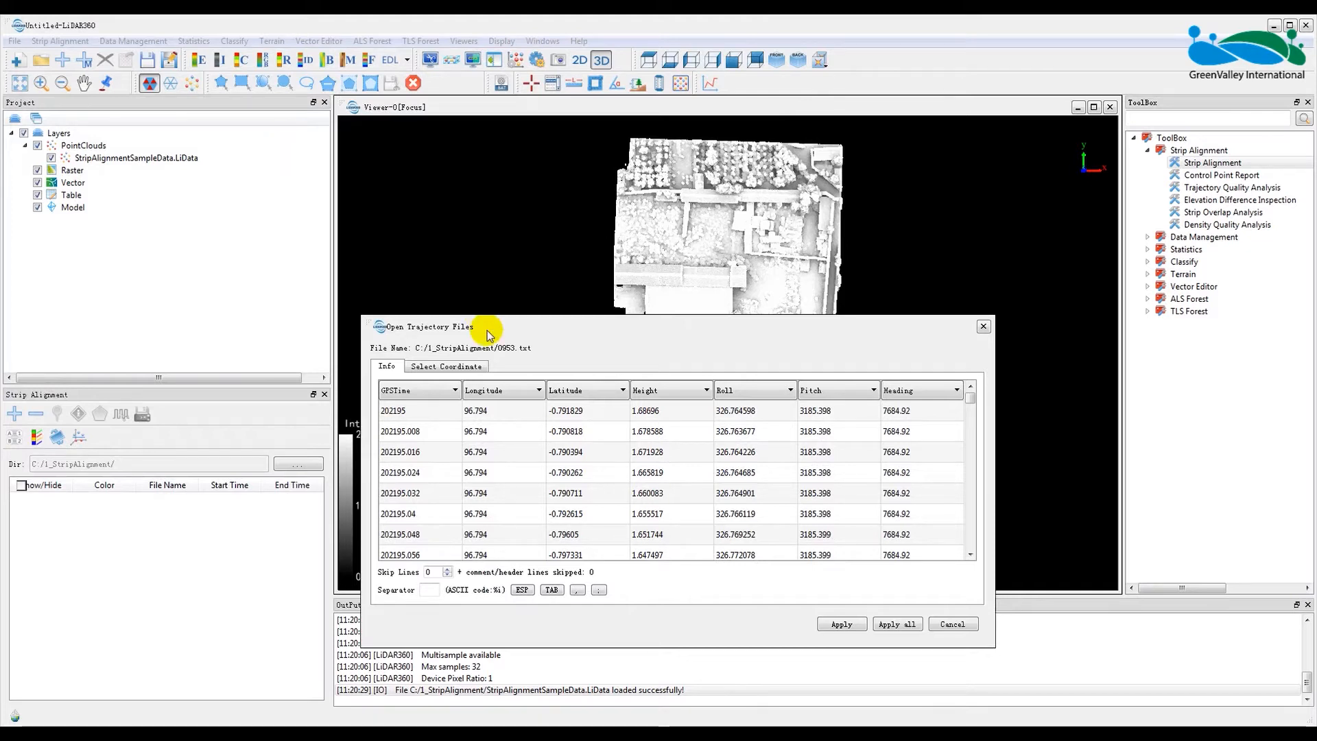
mouse_move(469, 360)
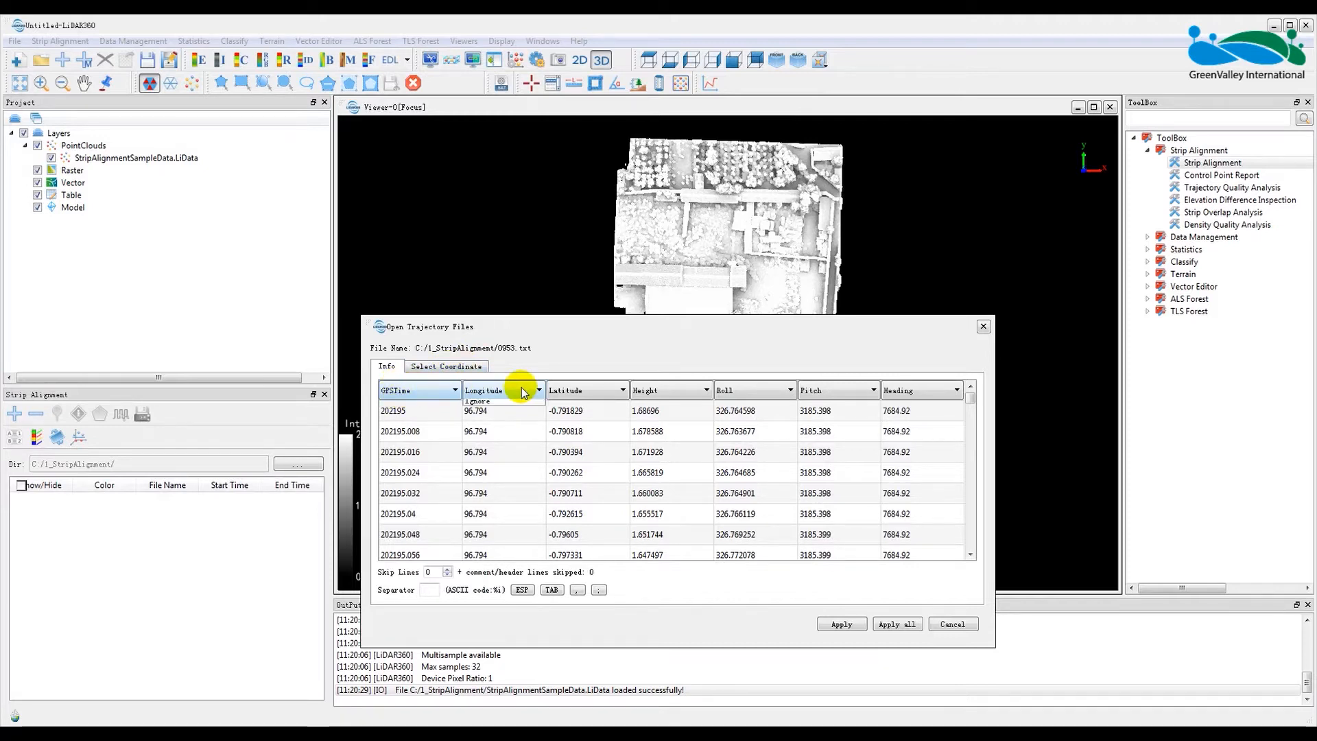
Step: Assign the second to fourth trajectory columns as Height, Roll and Pitch
left_click(537, 389)
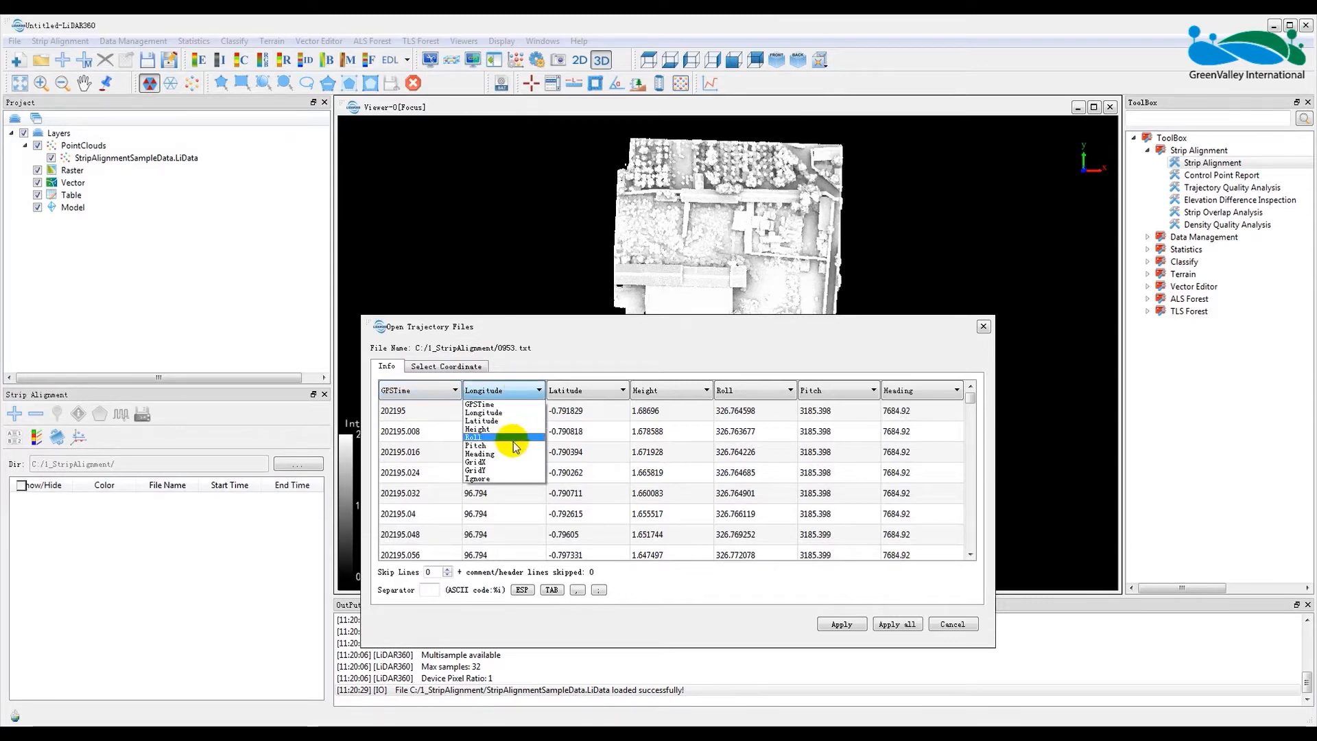
mouse_move(513, 429)
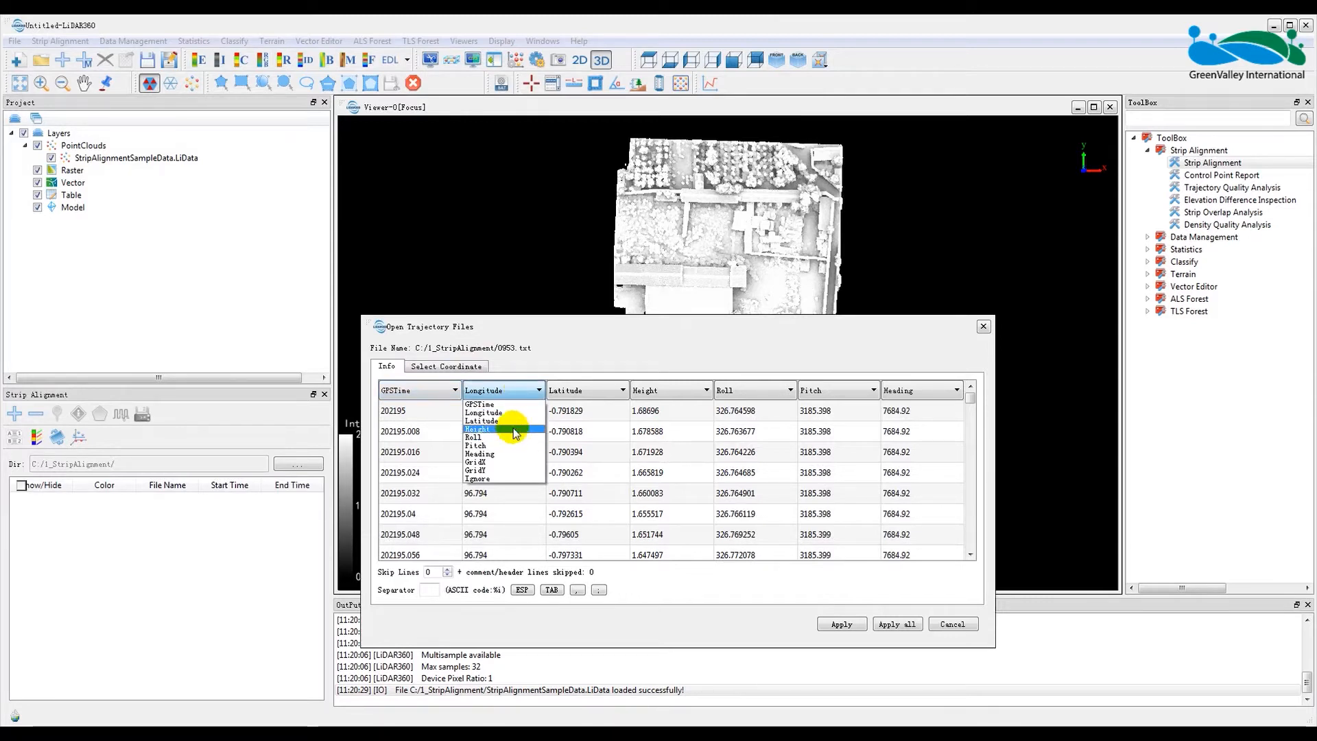
left_click(484, 412)
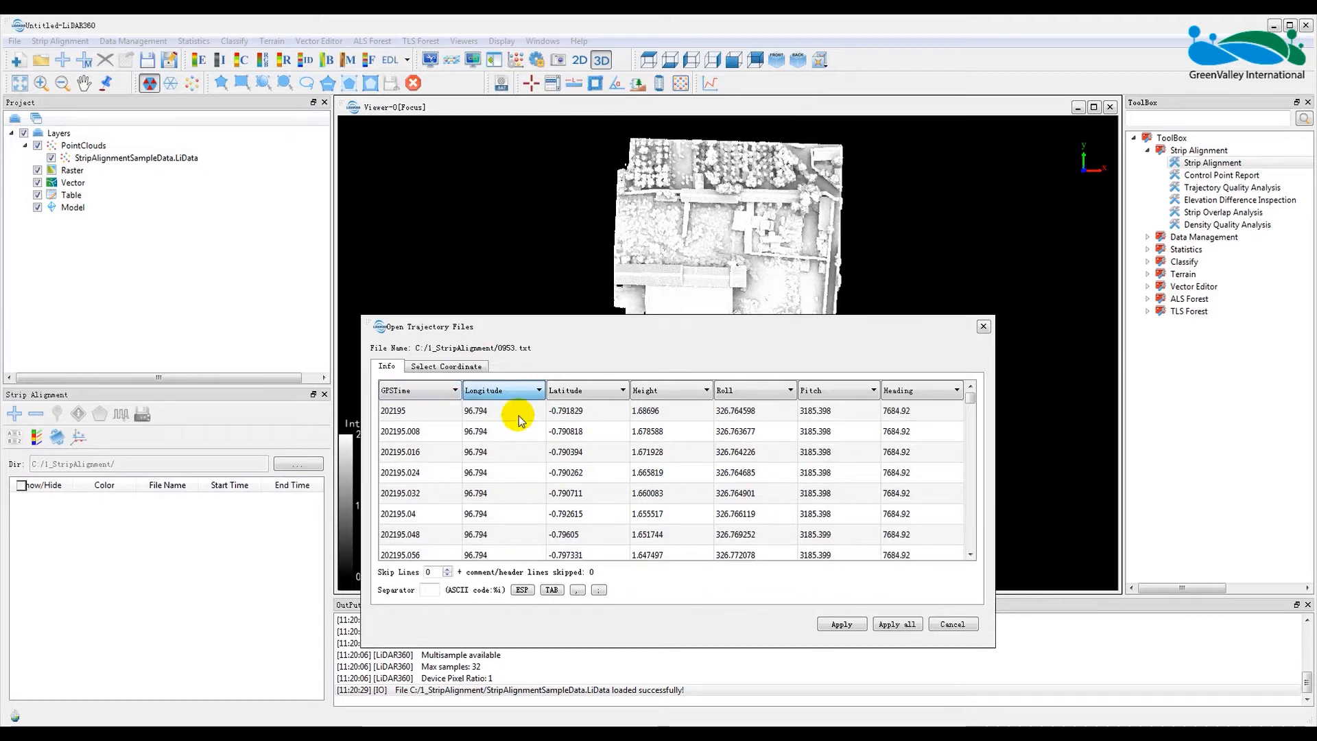
left_click(622, 389)
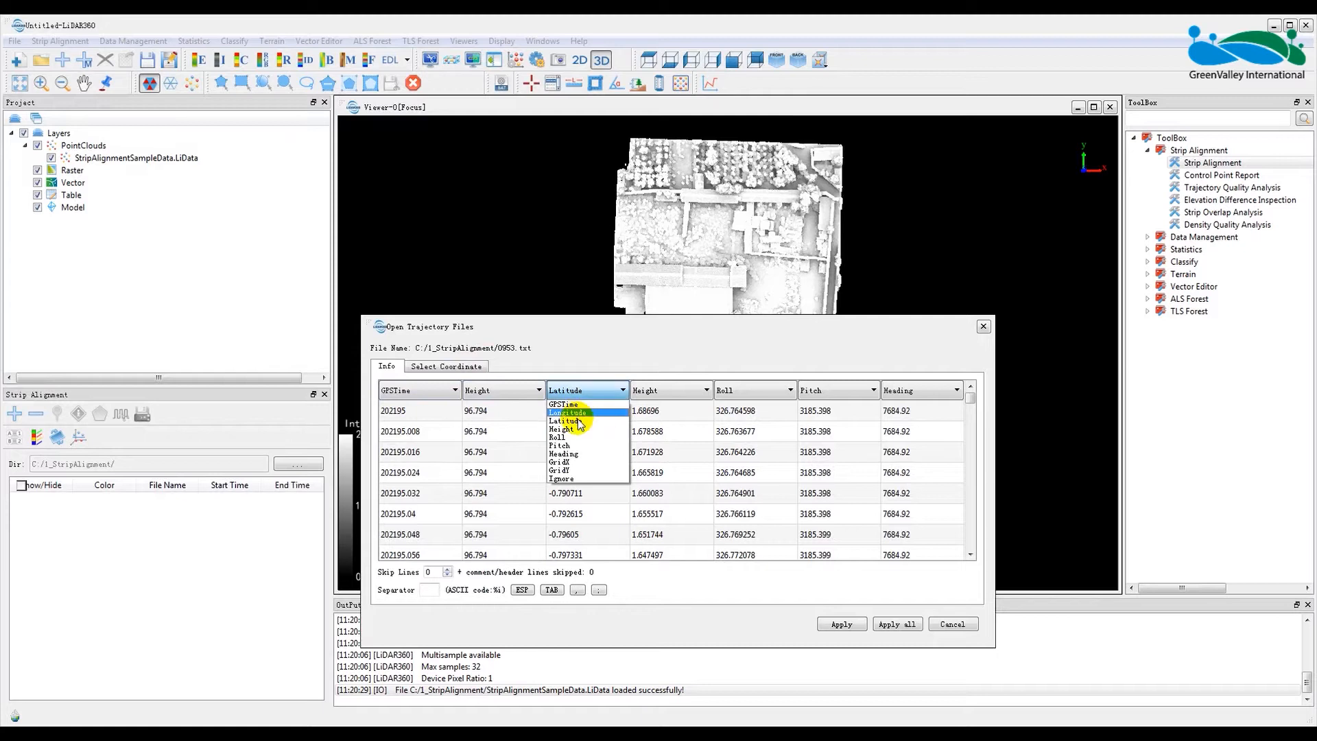
mouse_move(577, 436)
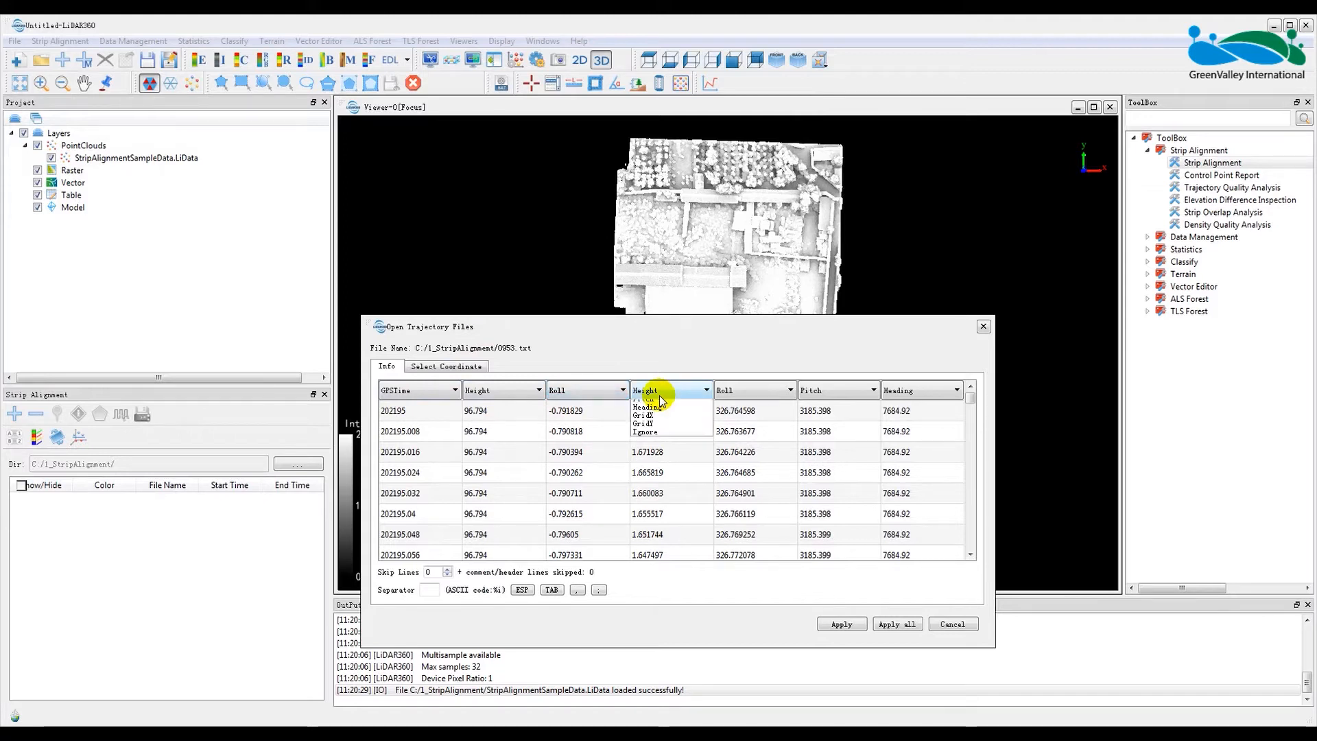
left_click(668, 390)
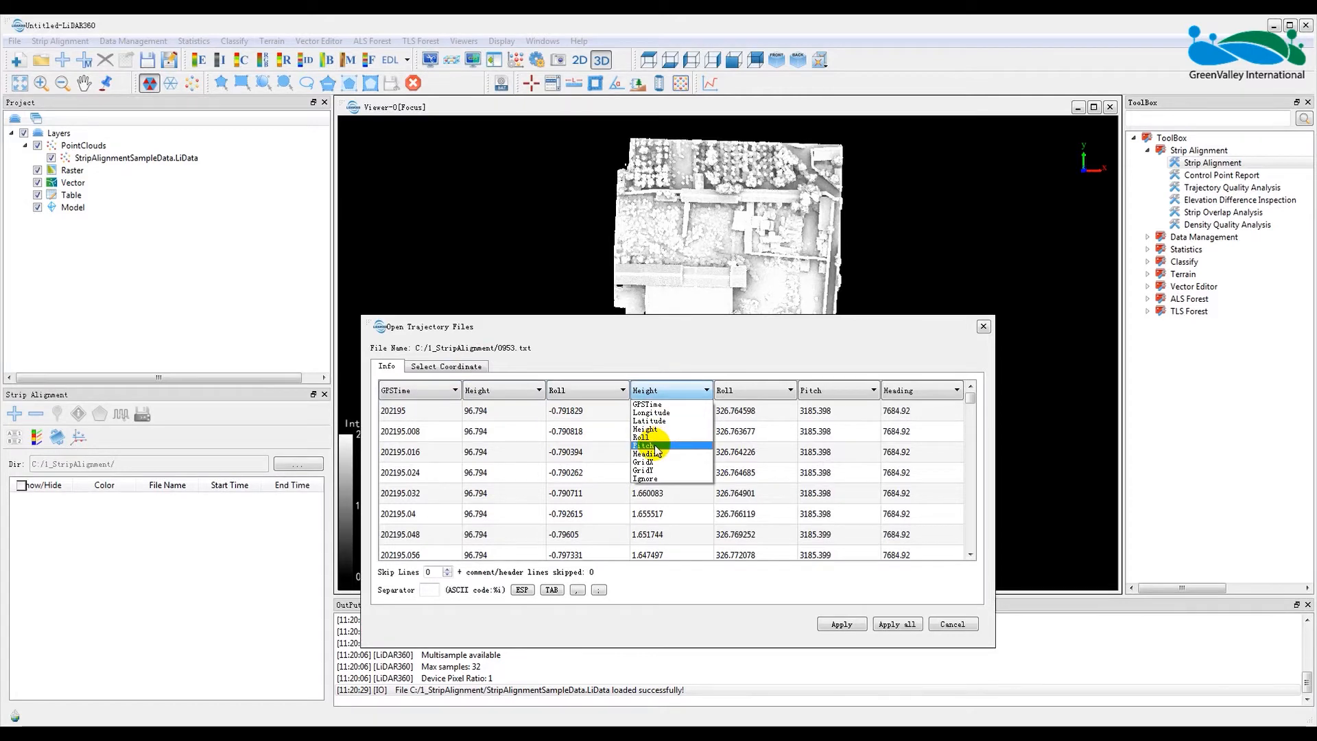
left_click(646, 445)
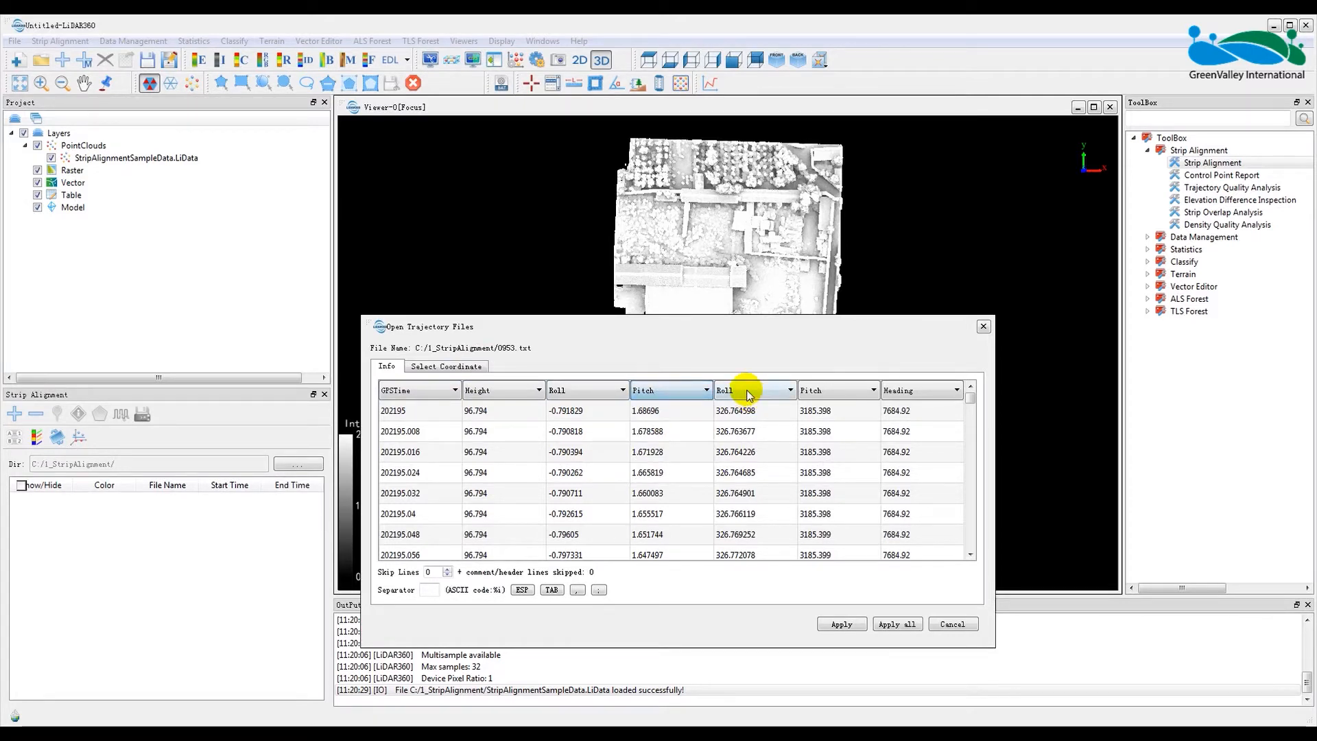
Step: Assign the fifth to seventh columns as Heading, GridX and GridY
left_click(784, 389)
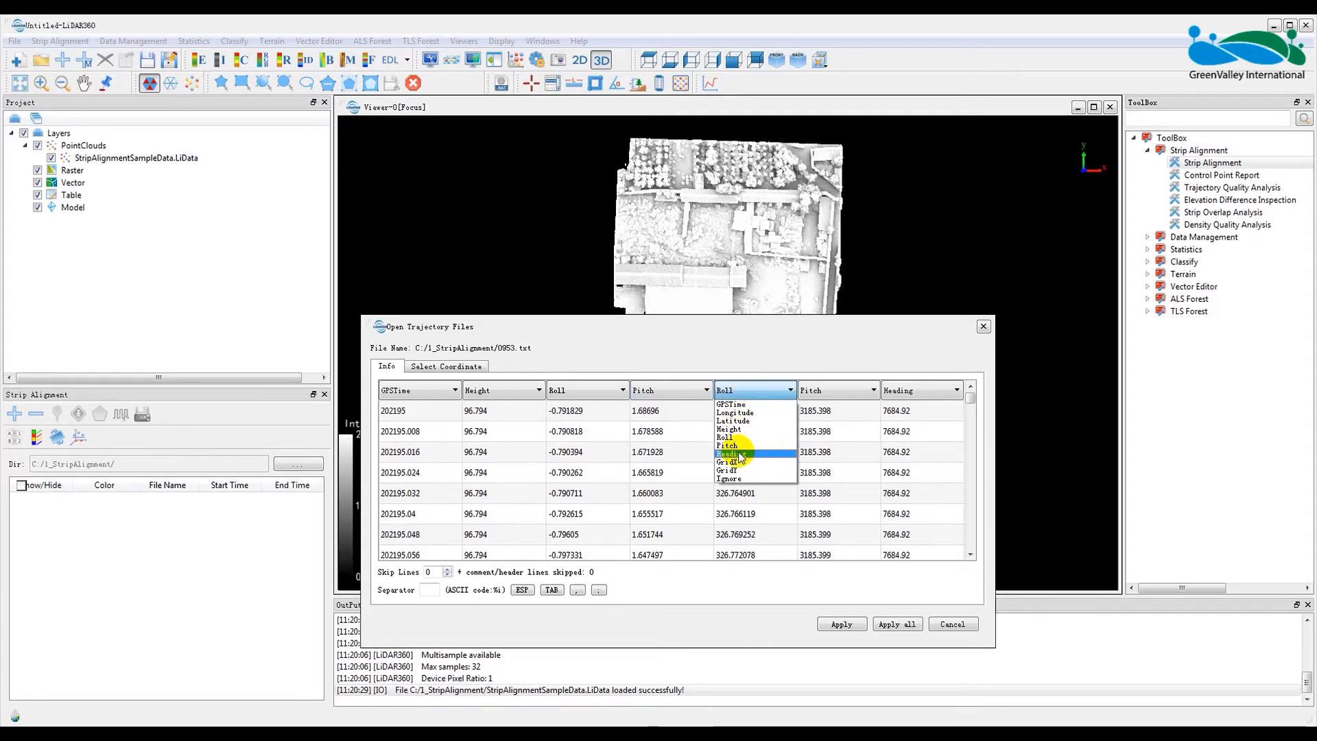
left_click(732, 454)
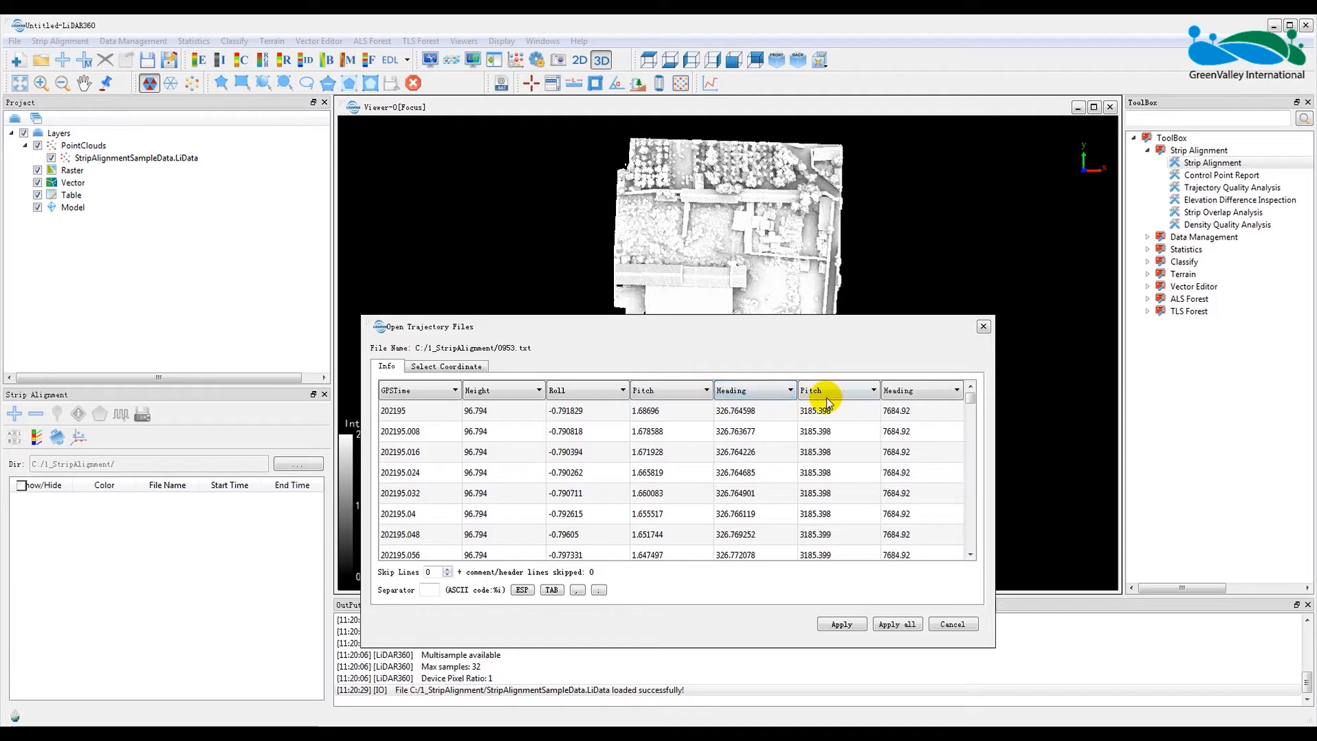
left_click(870, 390)
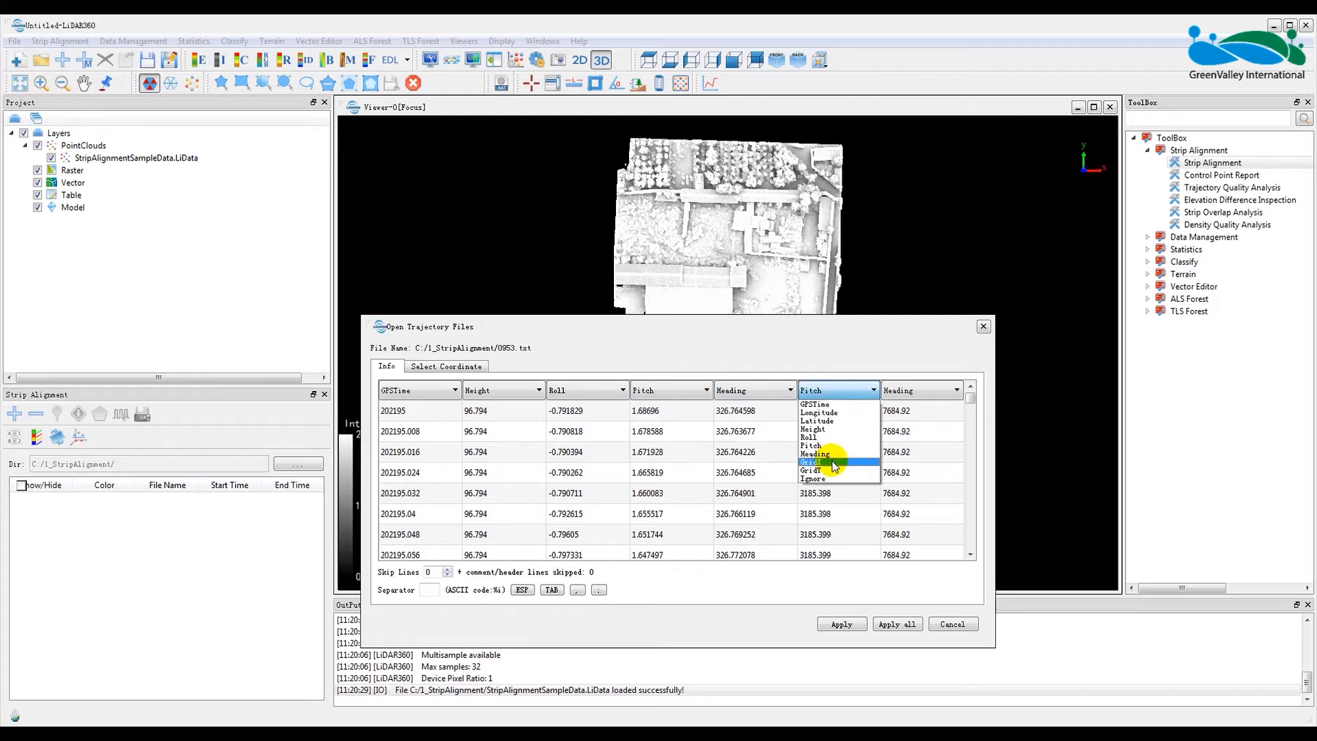
left_click(811, 461)
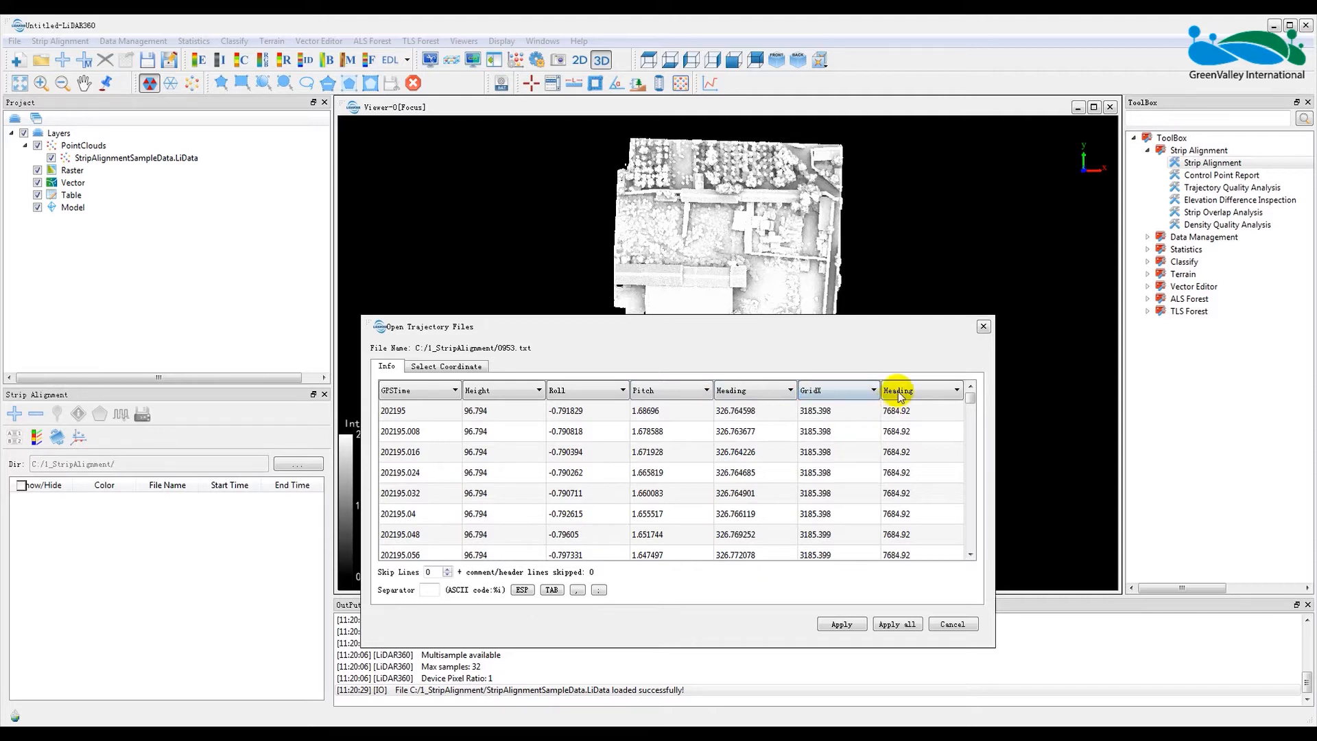
left_click(955, 390)
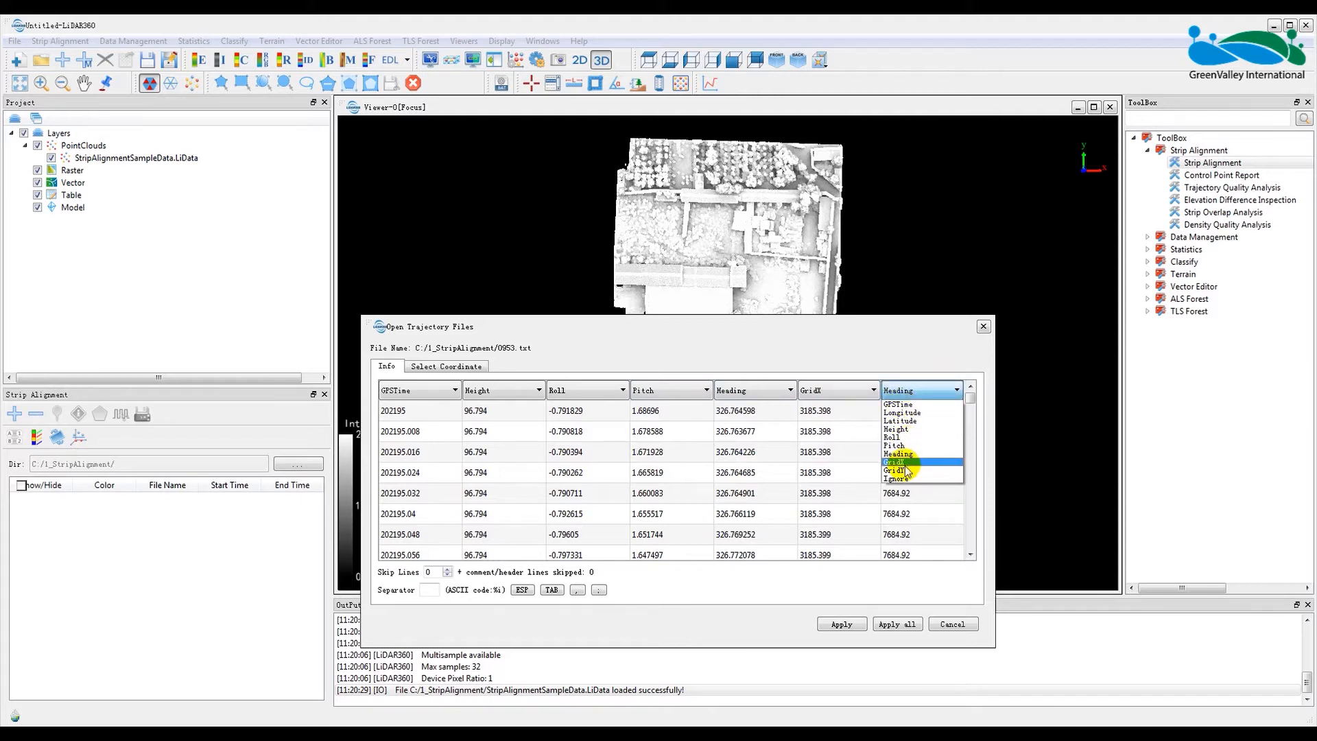
mouse_move(898, 477)
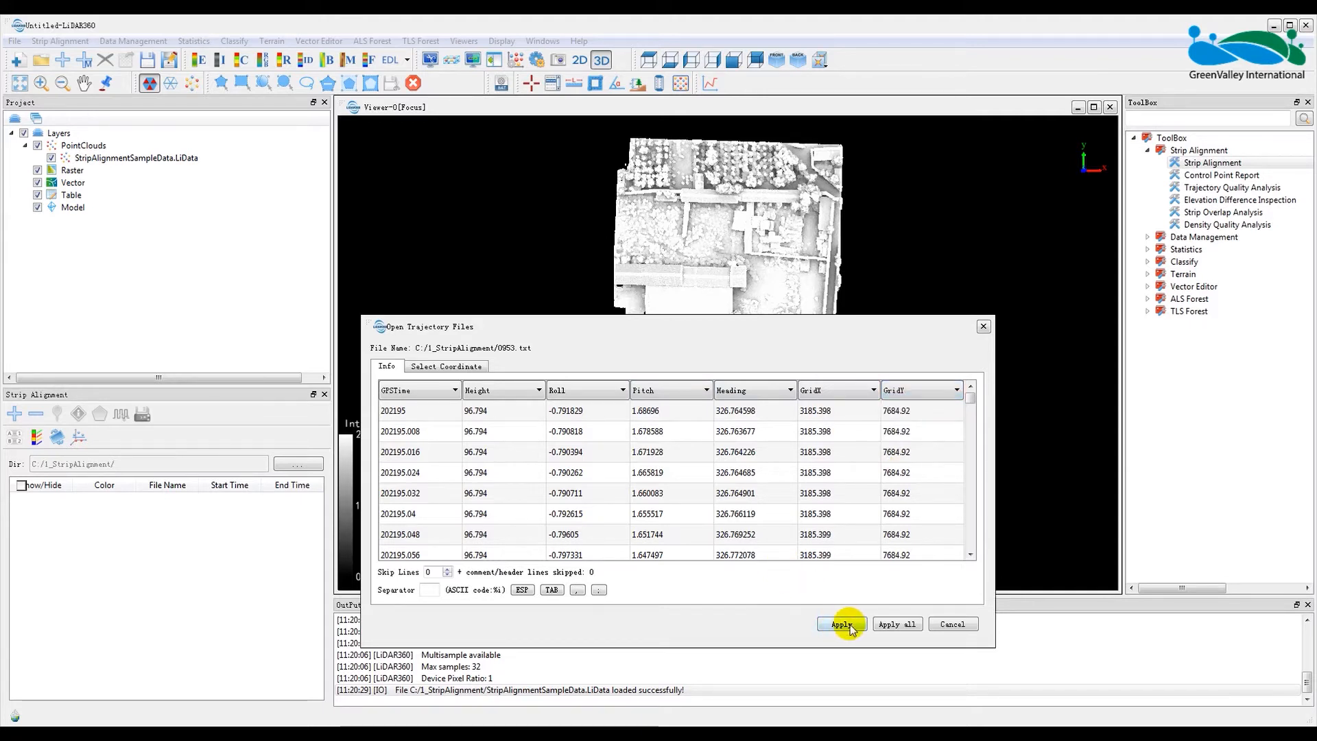
Step: Apply the column assignment, switch to orthographic projection and start outlining the point cloud boundary
left_click(841, 624)
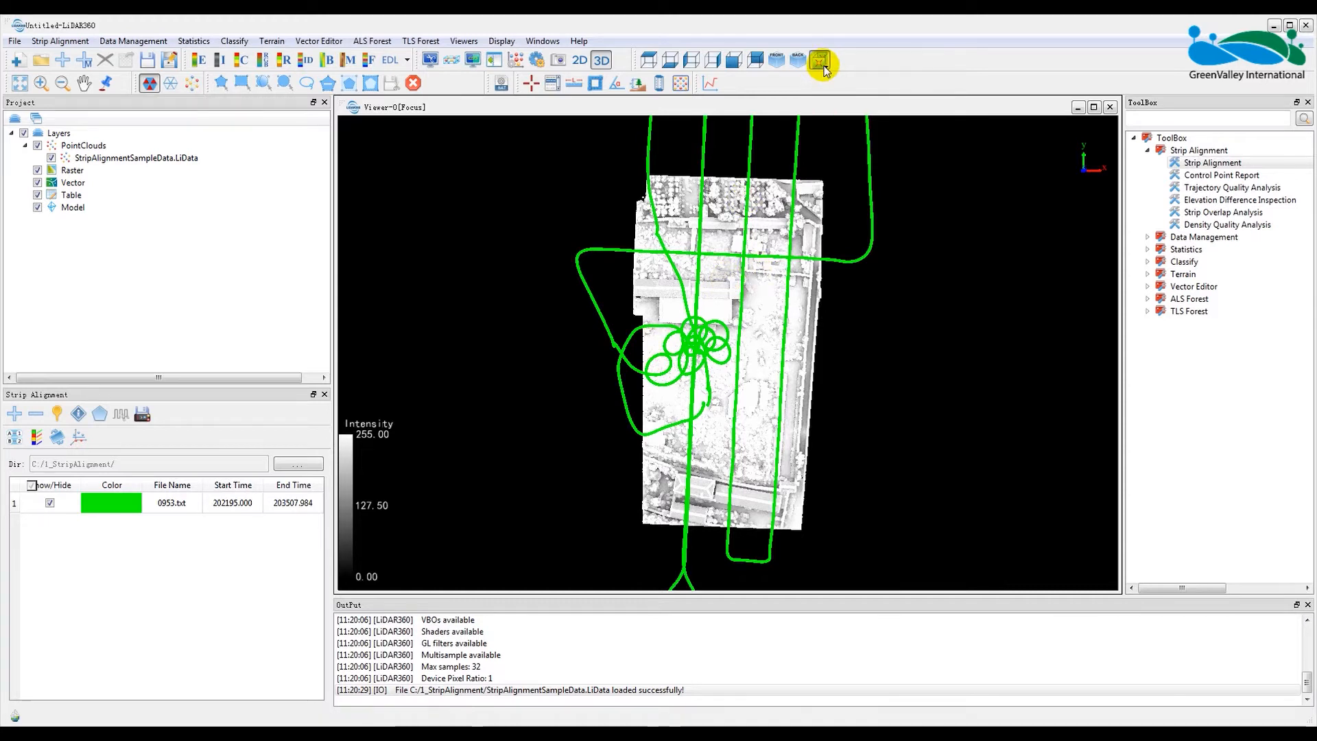
left_click(818, 59)
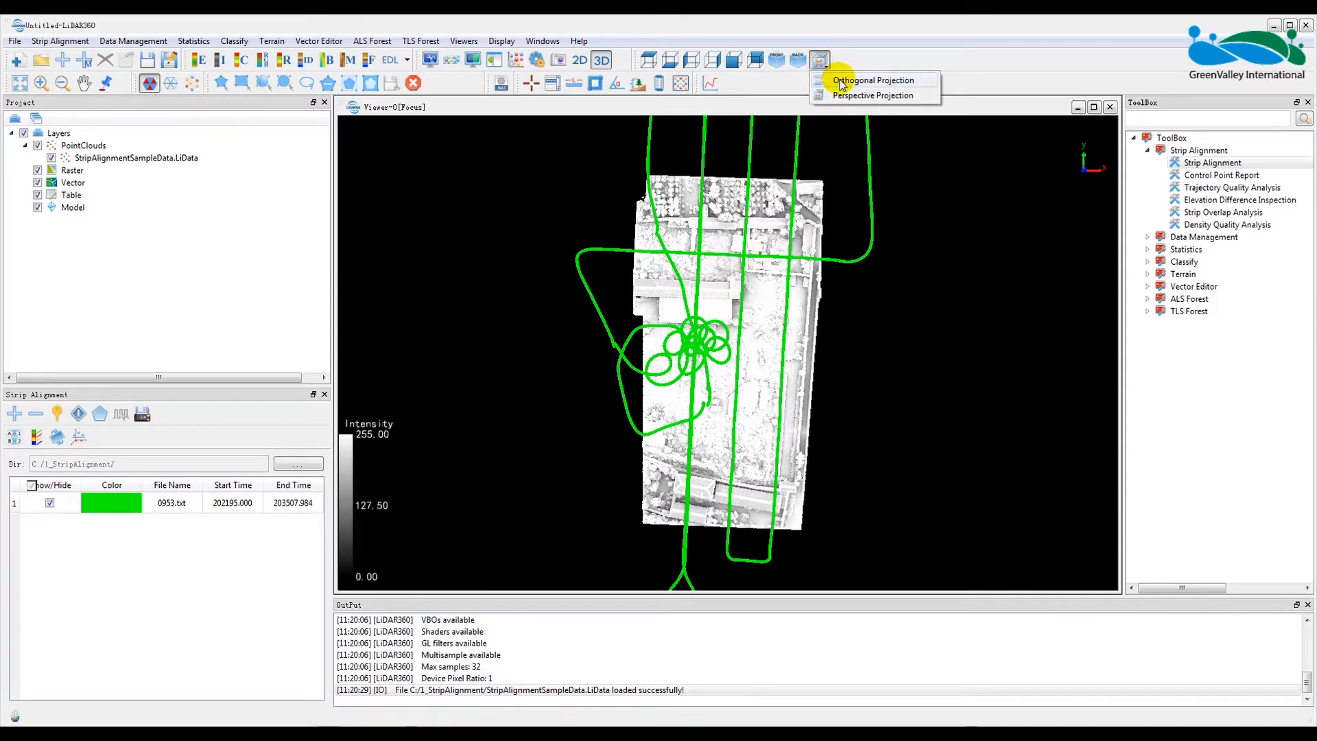
left_click(873, 79)
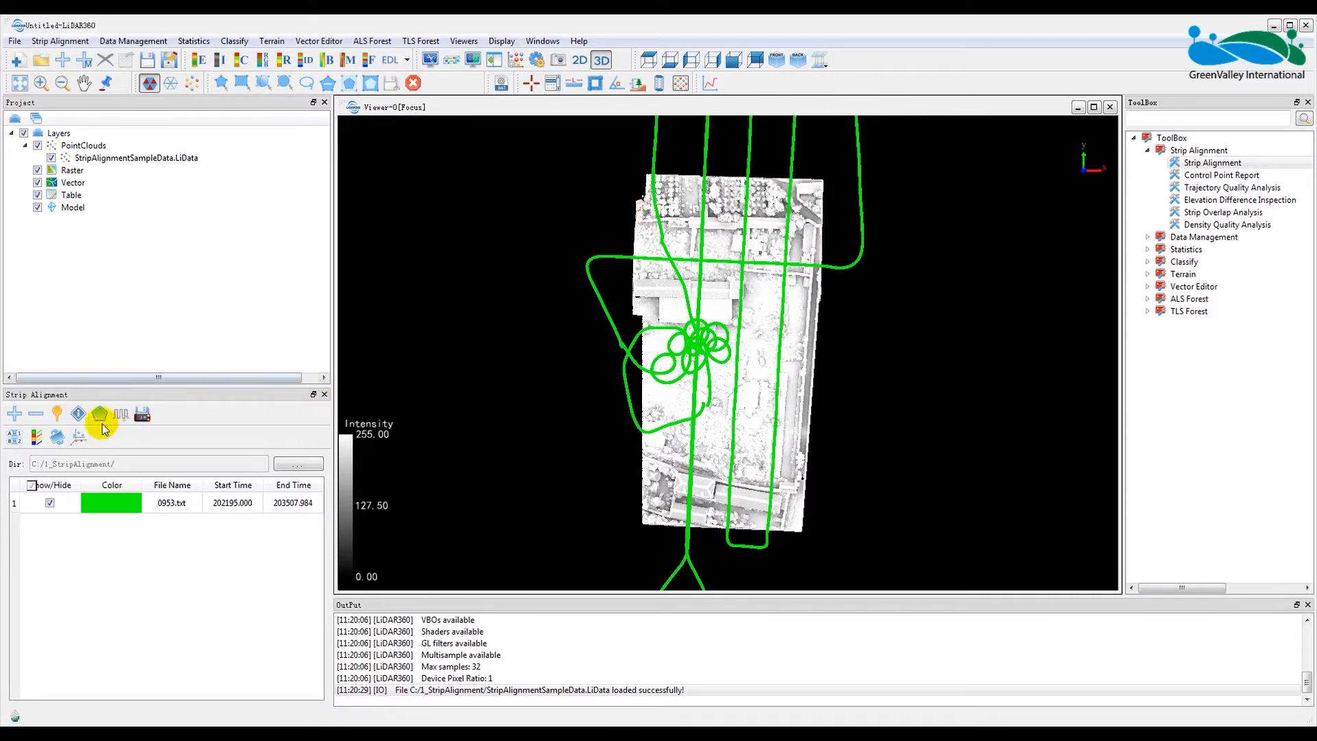
left_click(99, 413)
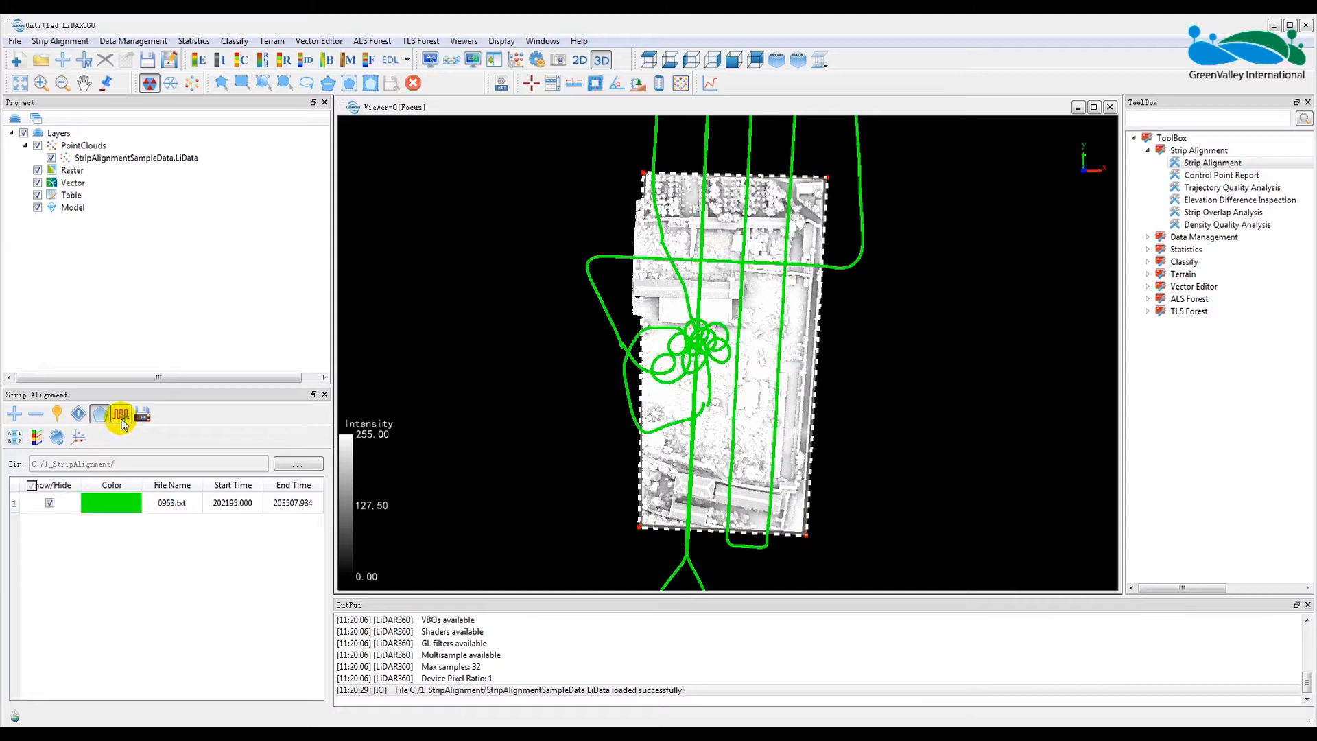
Step: Cut the trajectory into eight flight strips and select the final strips for deletion
left_click(121, 413)
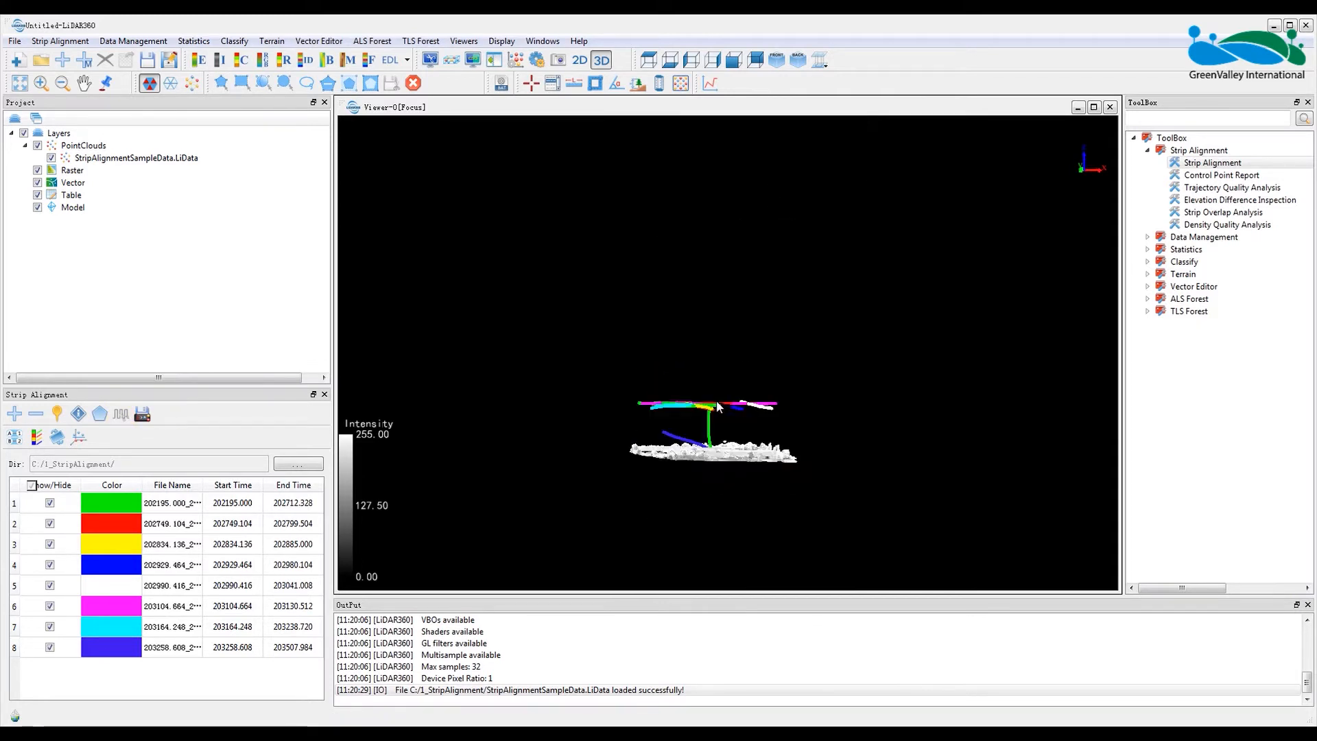
left_click_drag(717, 411, 717, 462)
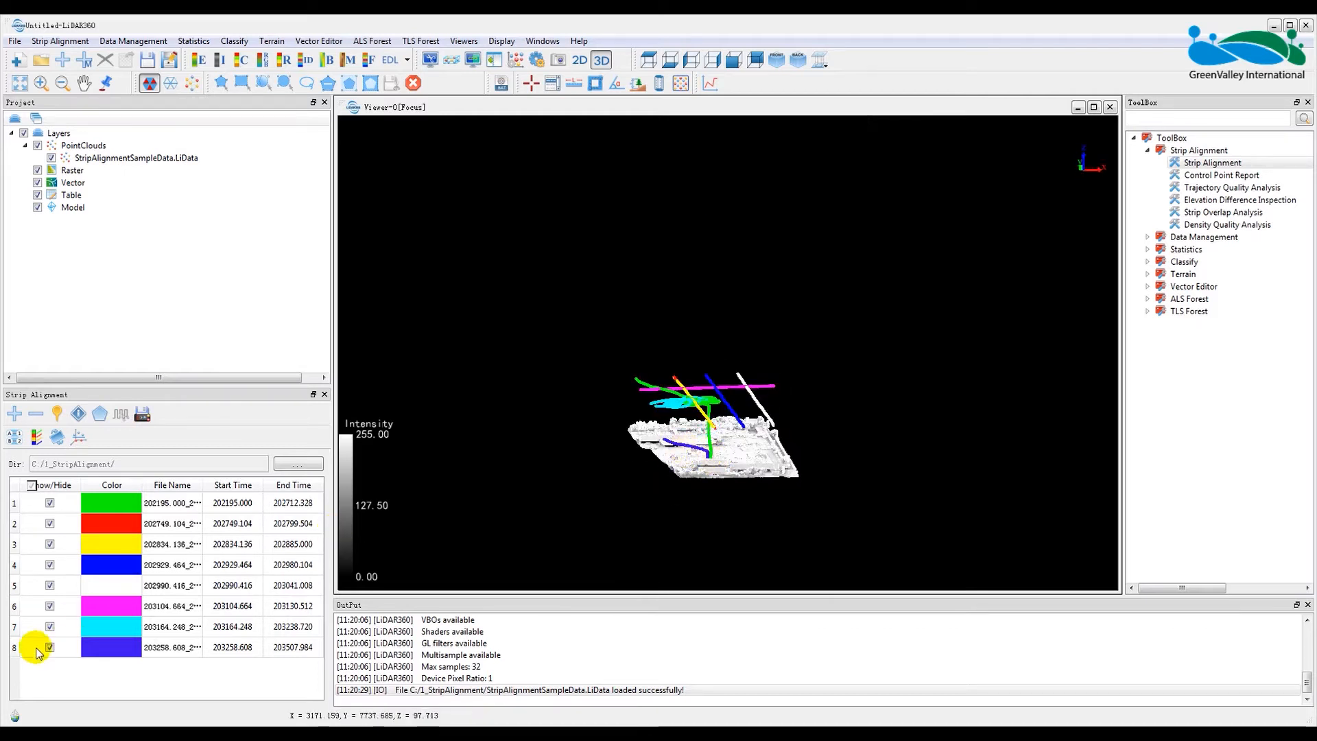
left_click(49, 647)
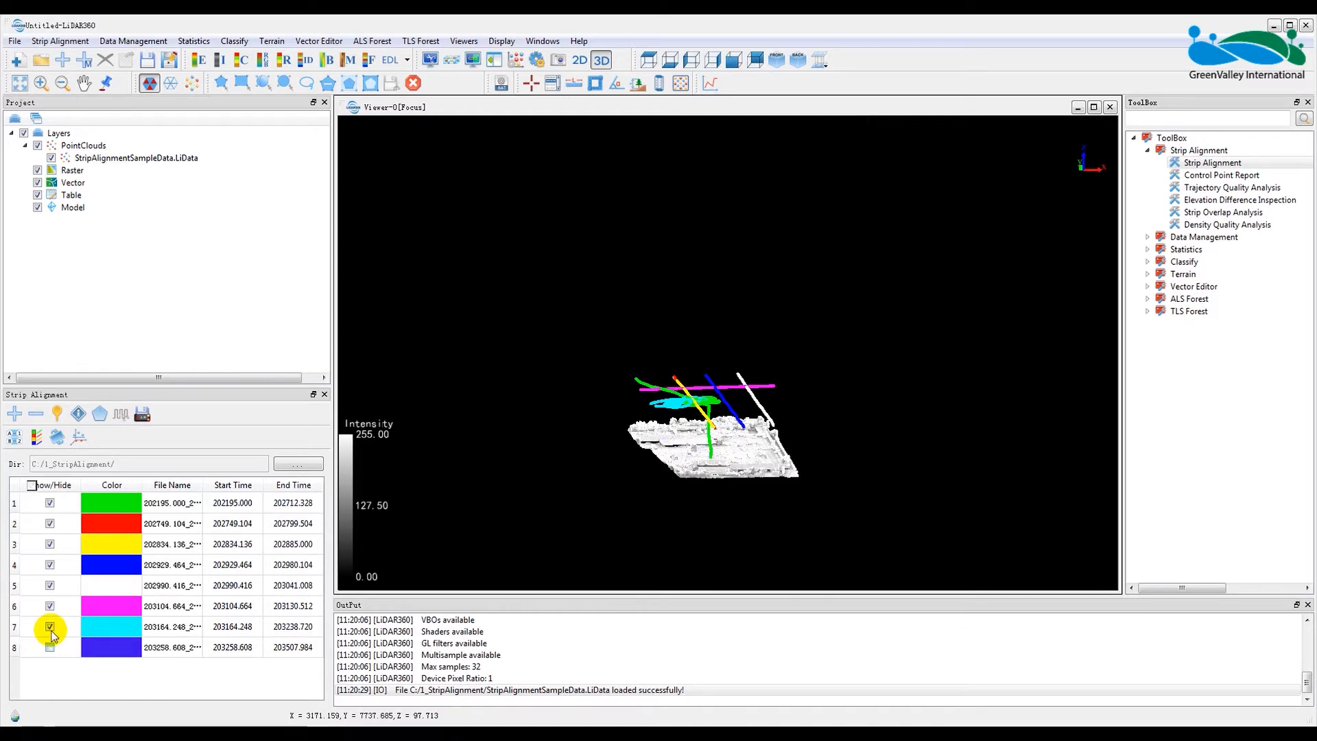
left_click(49, 626)
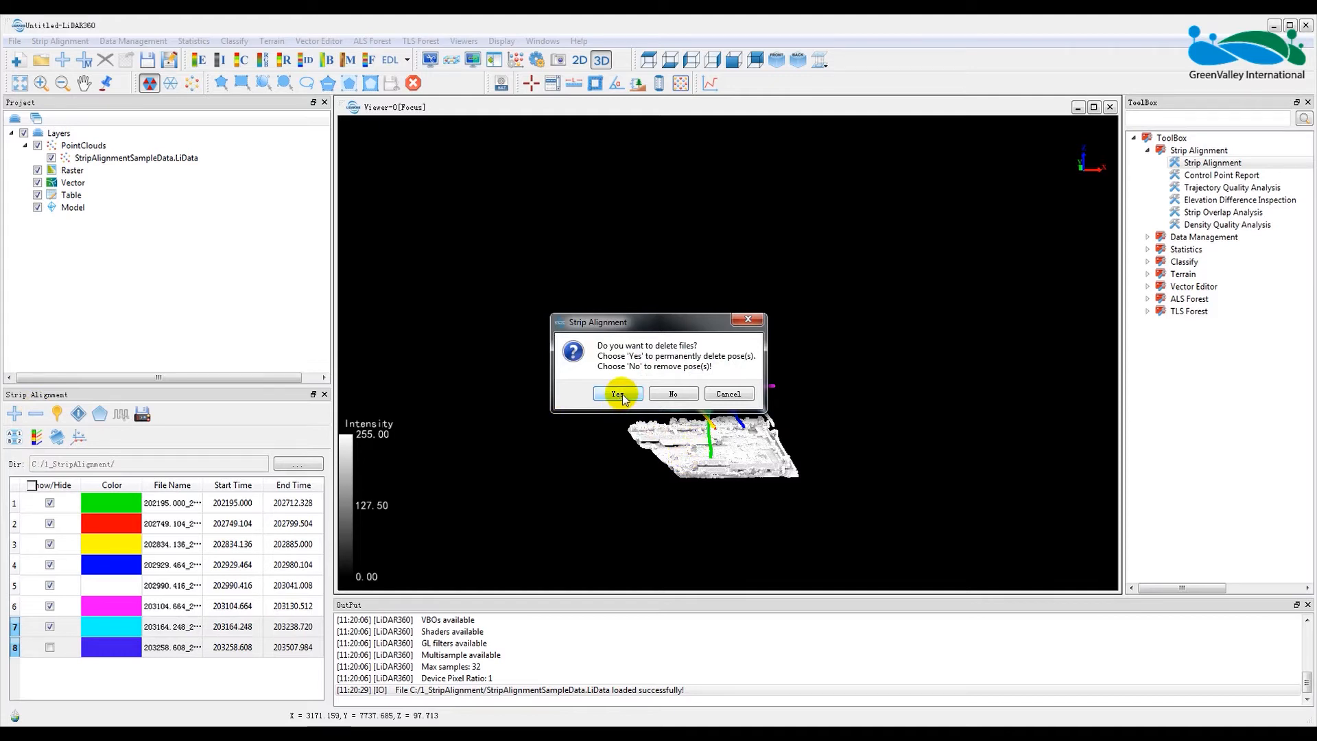
Step: Confirm deleting the last strips and remove strip 1, leaving five flight strips
left_click(617, 393)
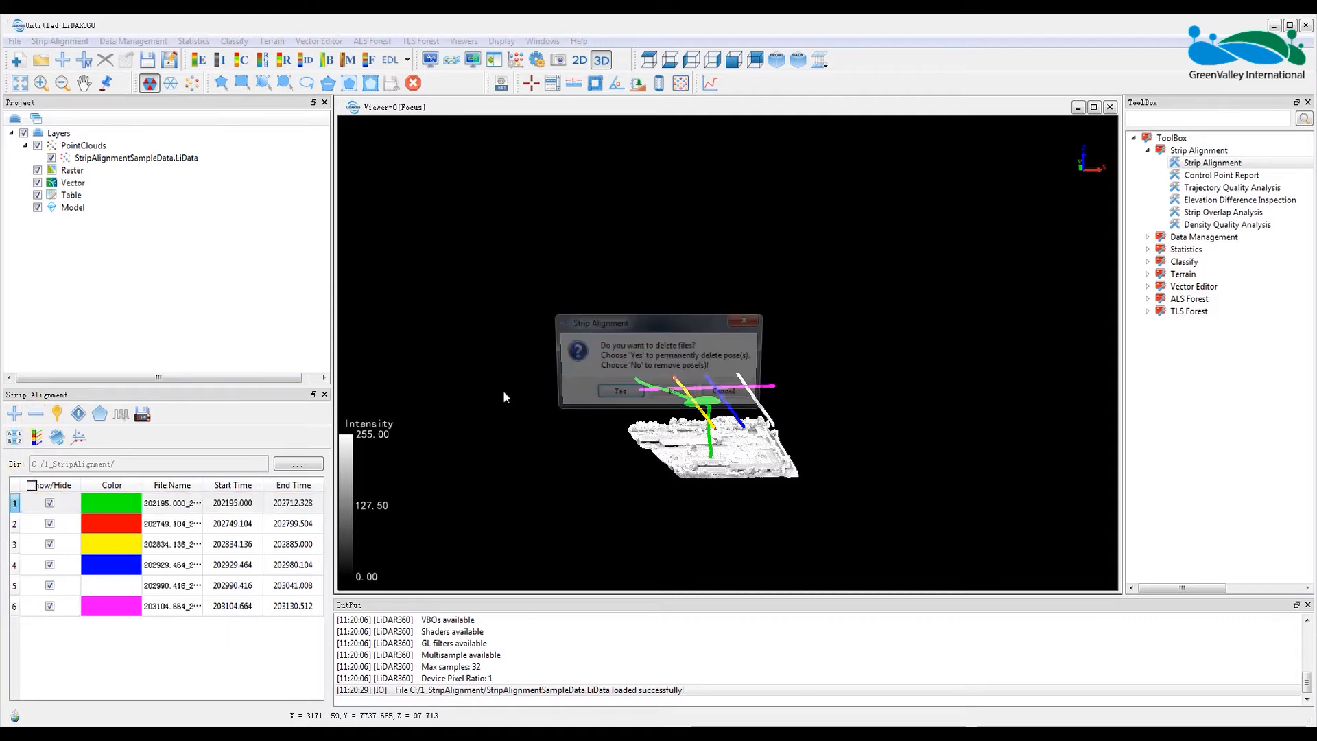
left_click(619, 391)
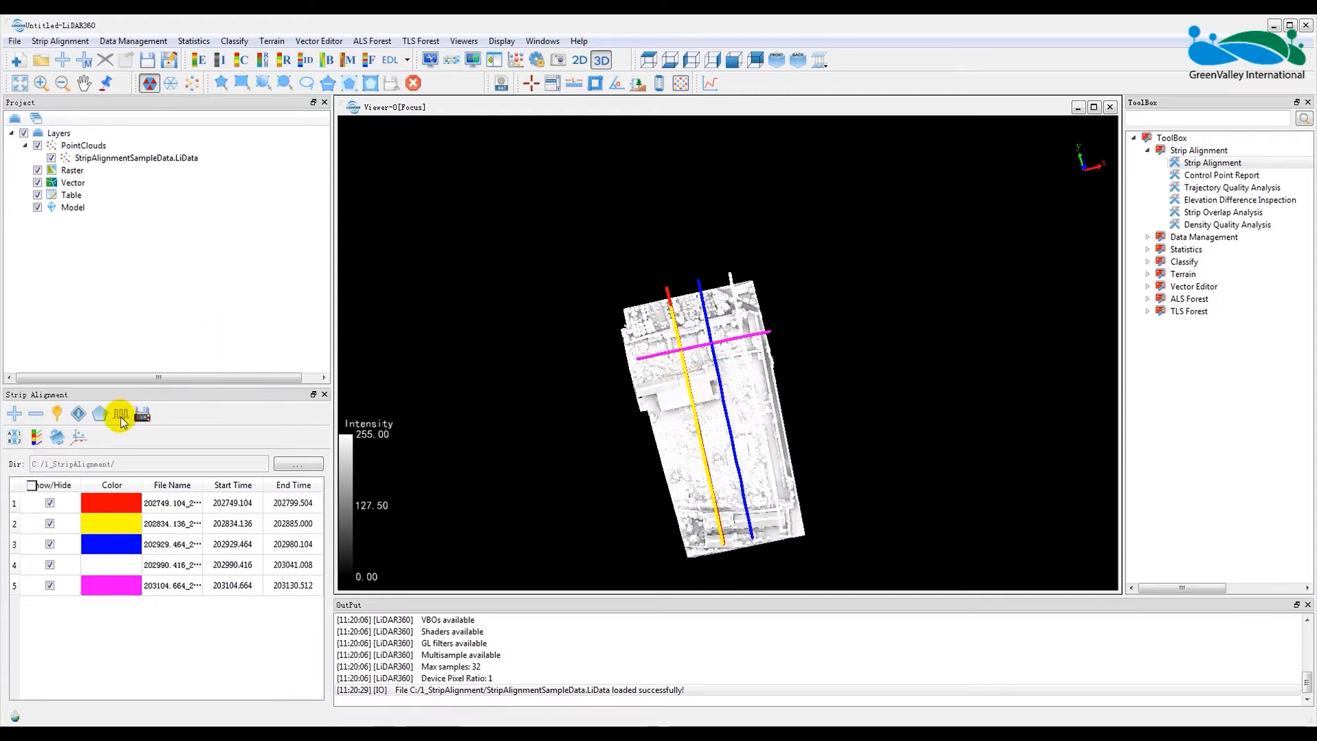
Step: Cut the point cloud by the five trajectories and add the strip LiData files to the project
left_click(121, 413)
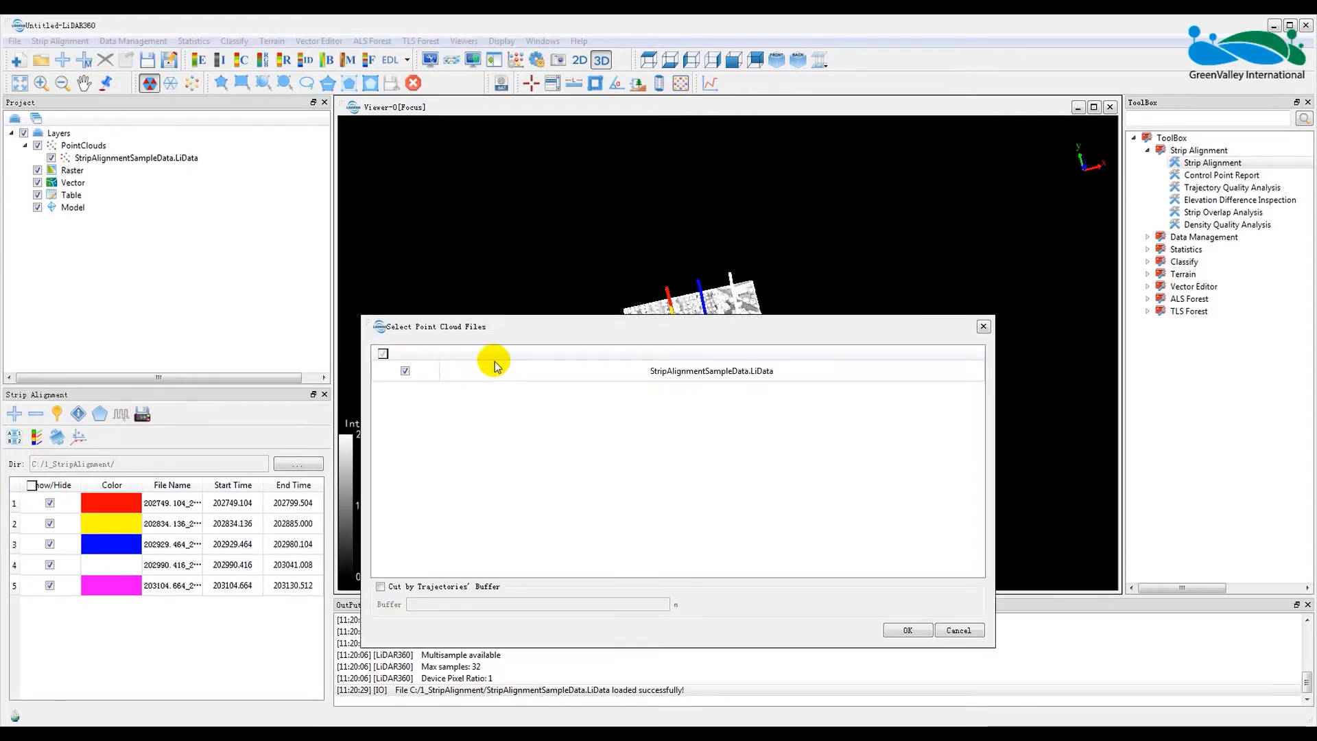
mouse_move(772, 594)
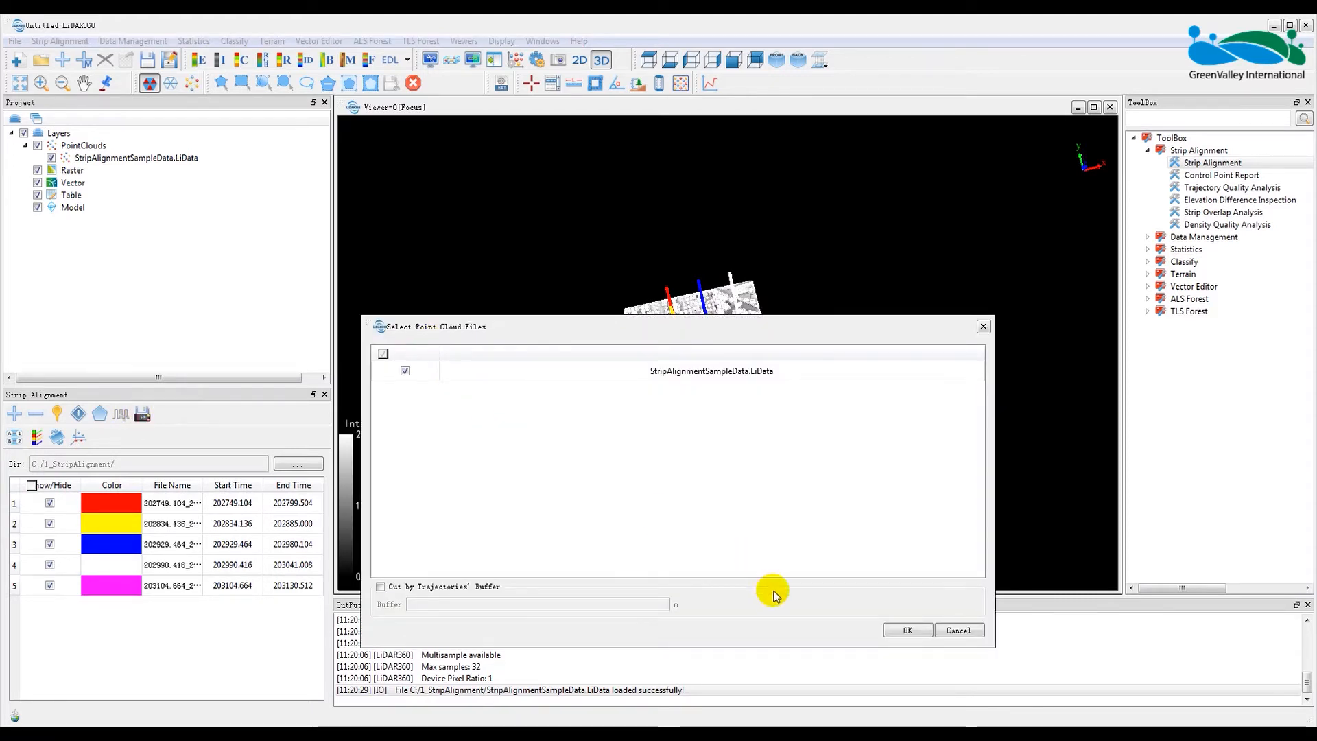
left_click(905, 629)
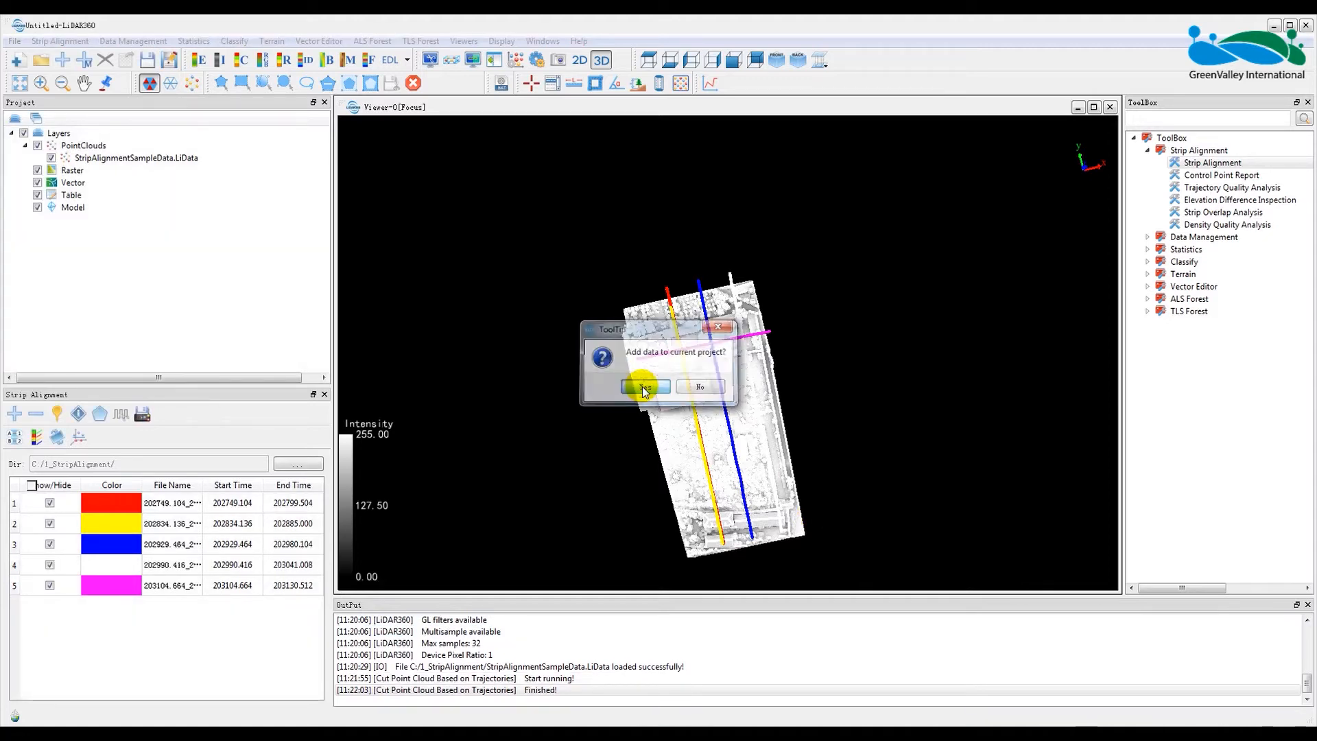
left_click(645, 387)
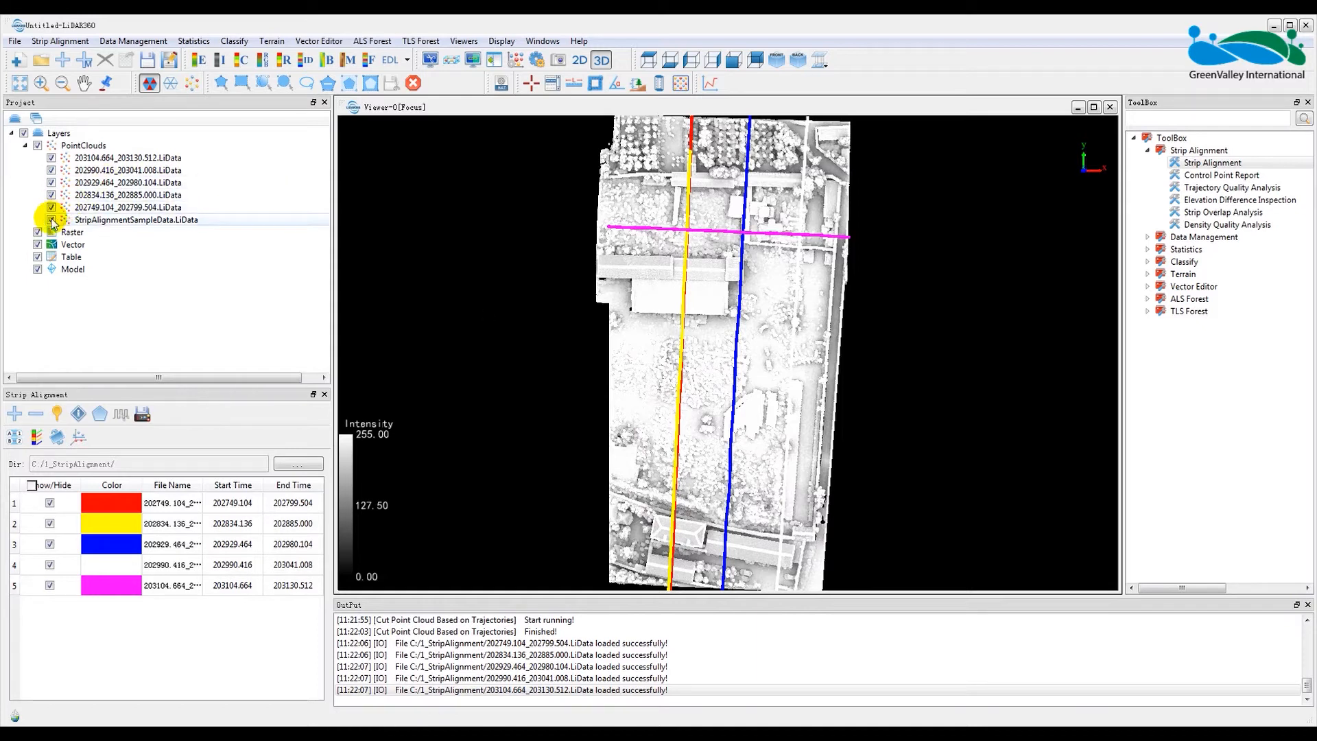
Step: Remove StripAlignmentSampleData.LiData from the project, keeping only the five strip clouds
left_click(51, 220)
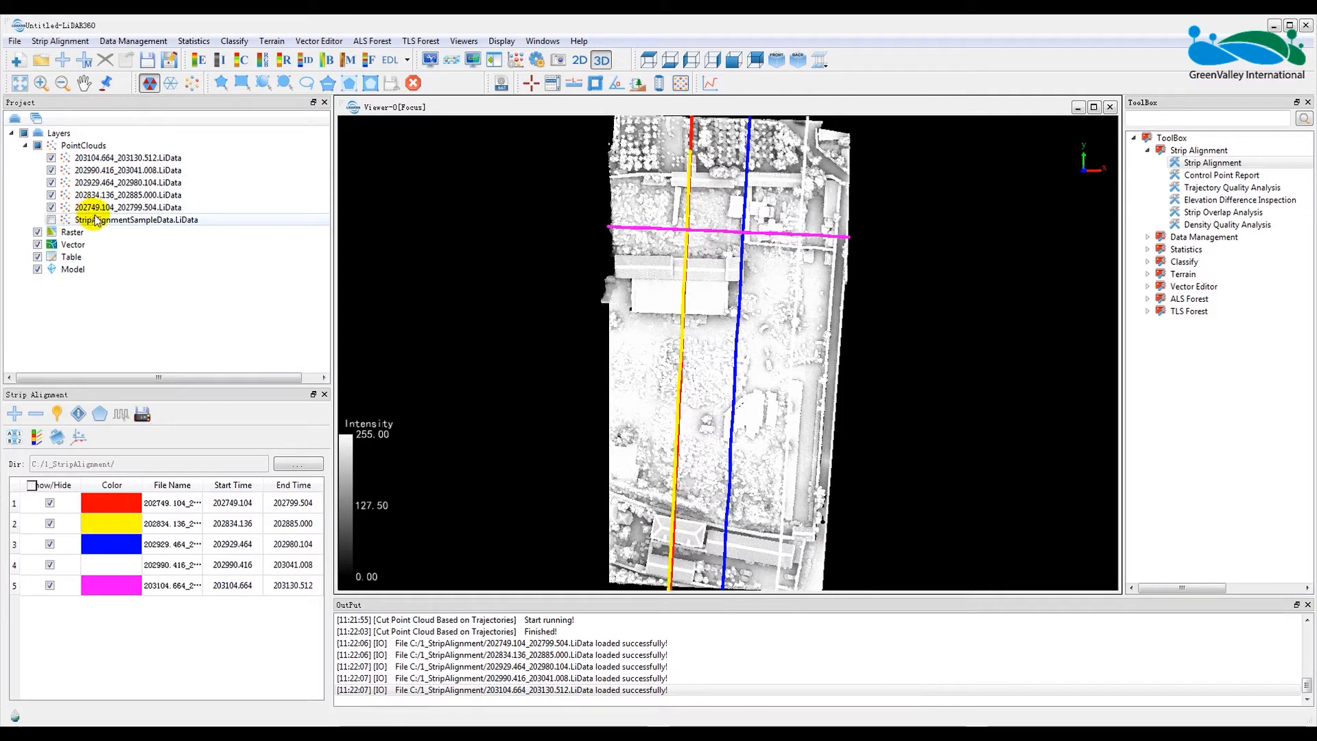
right_click(130, 219)
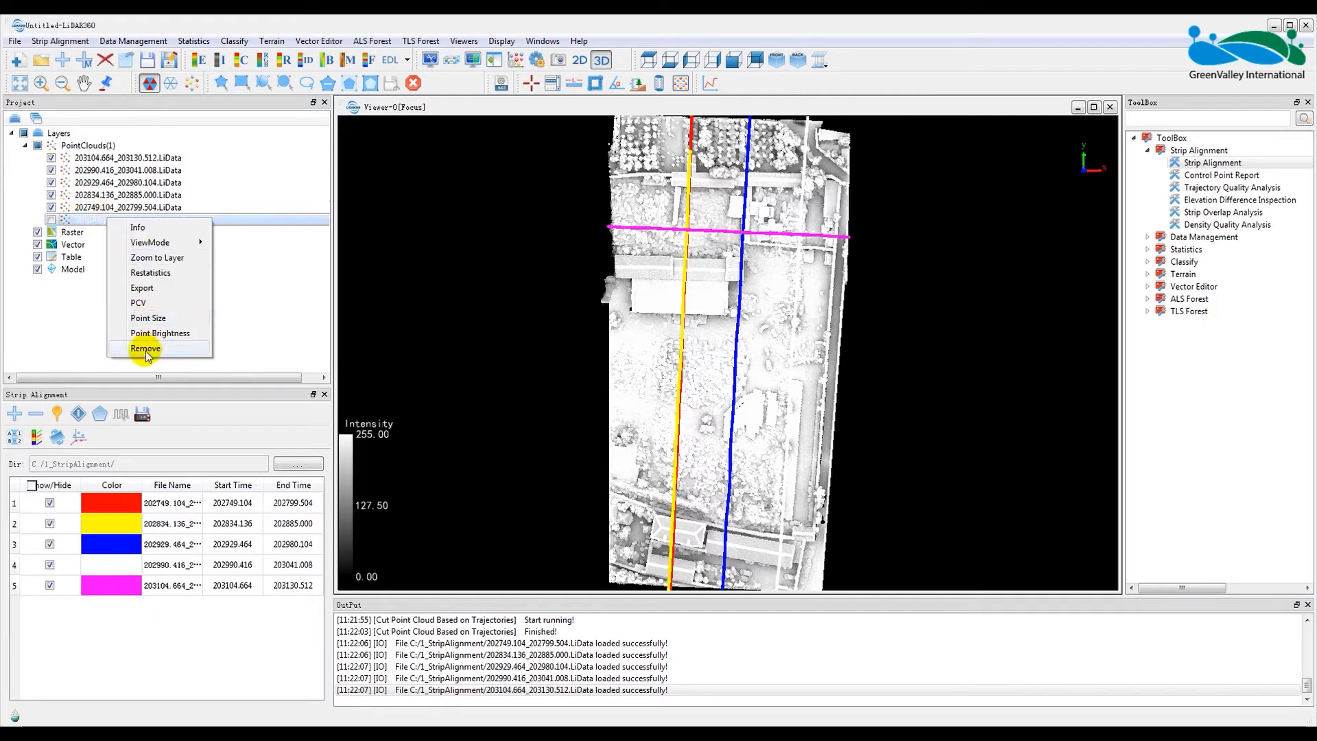
left_click(144, 347)
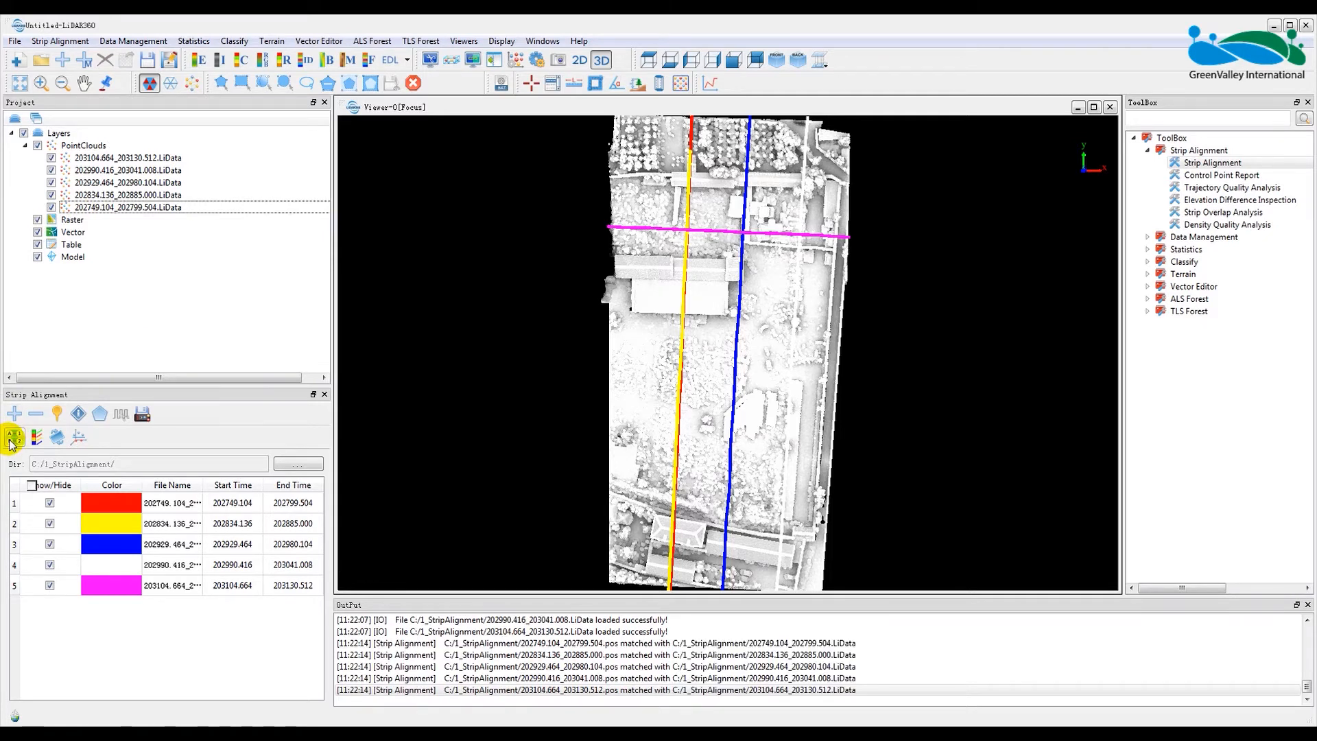
Step: Colour the strip clouds by their trajectory colours and turn on EDL shading
left_click(16, 436)
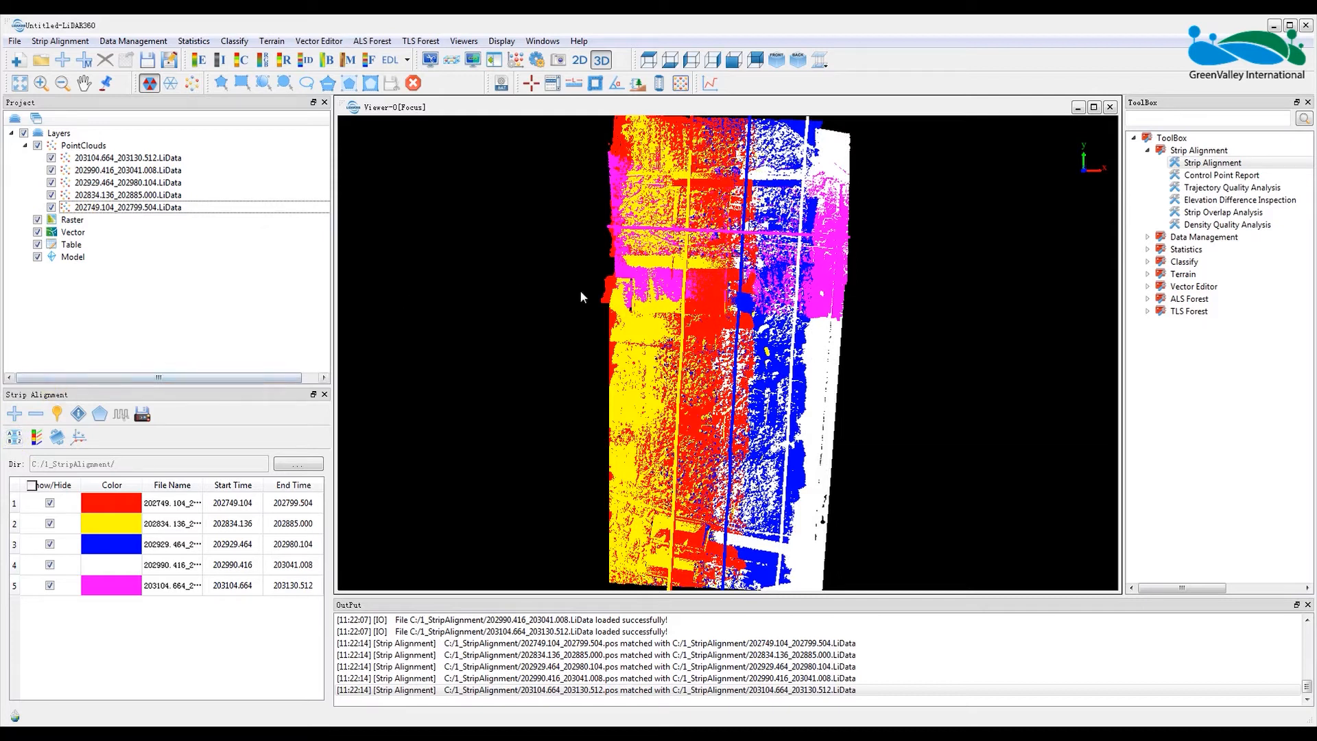
mouse_move(436, 122)
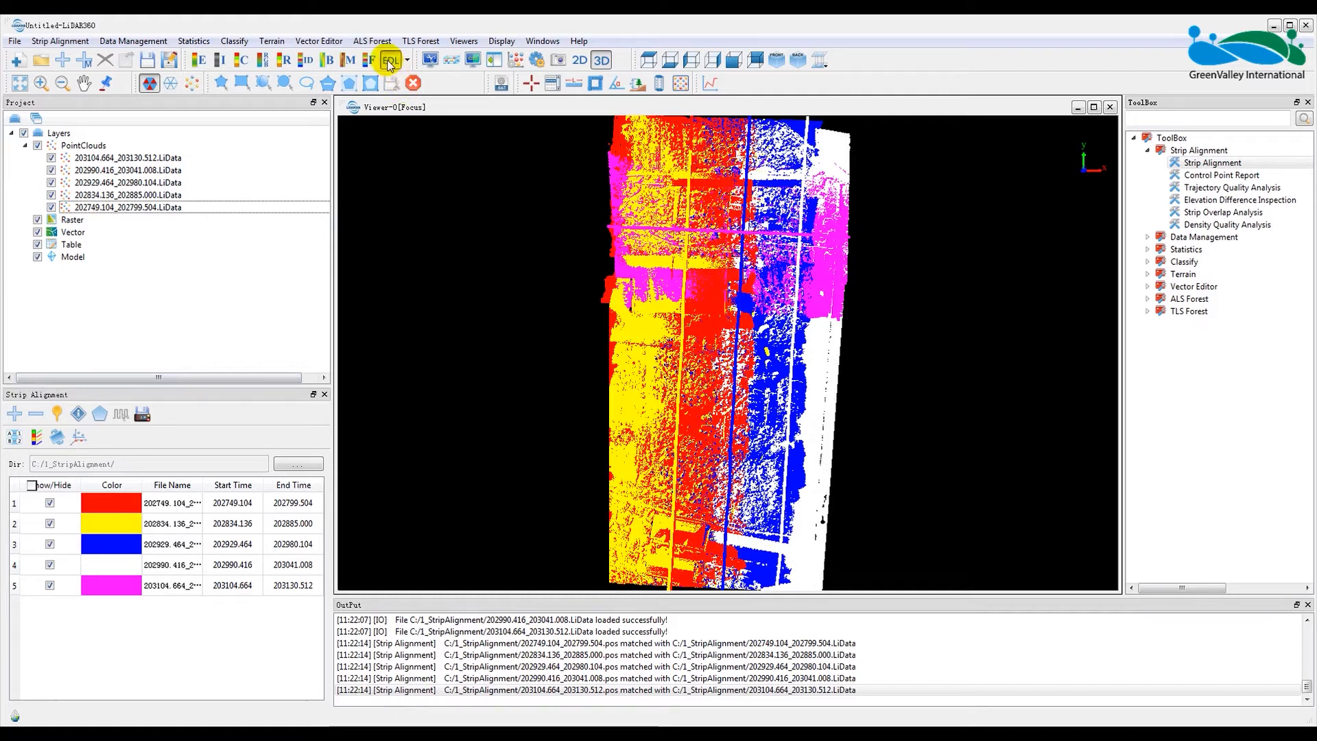
left_click(389, 59)
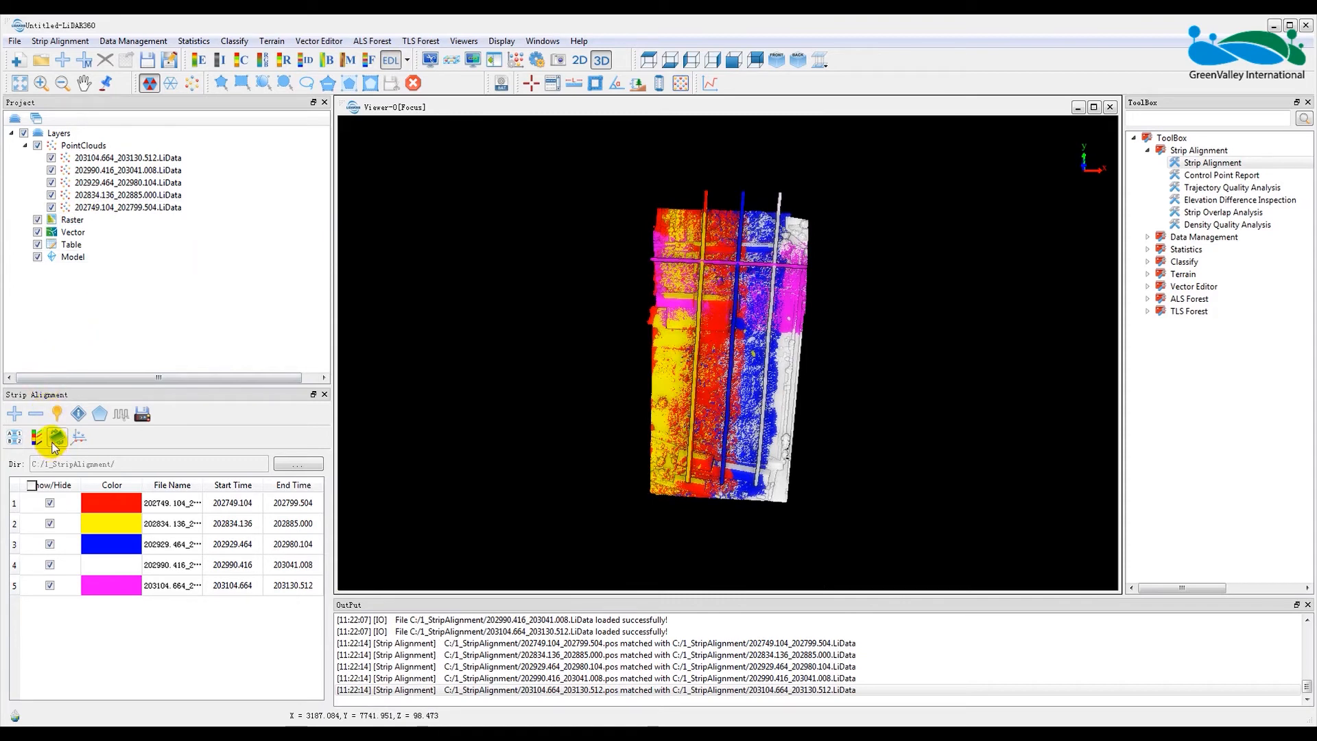
Step: Start the boresight Transform tool and enable the 0.1 m matching buffer
left_click(52, 436)
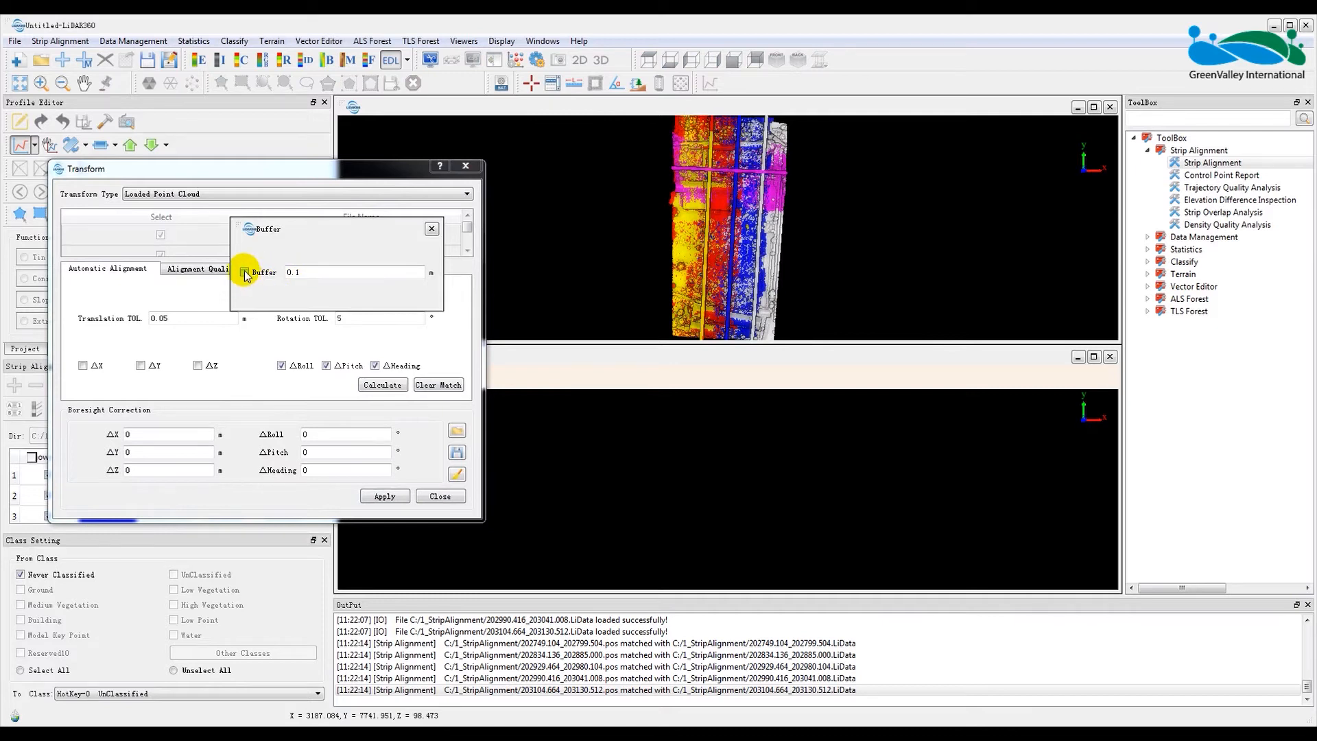
left_click(244, 272)
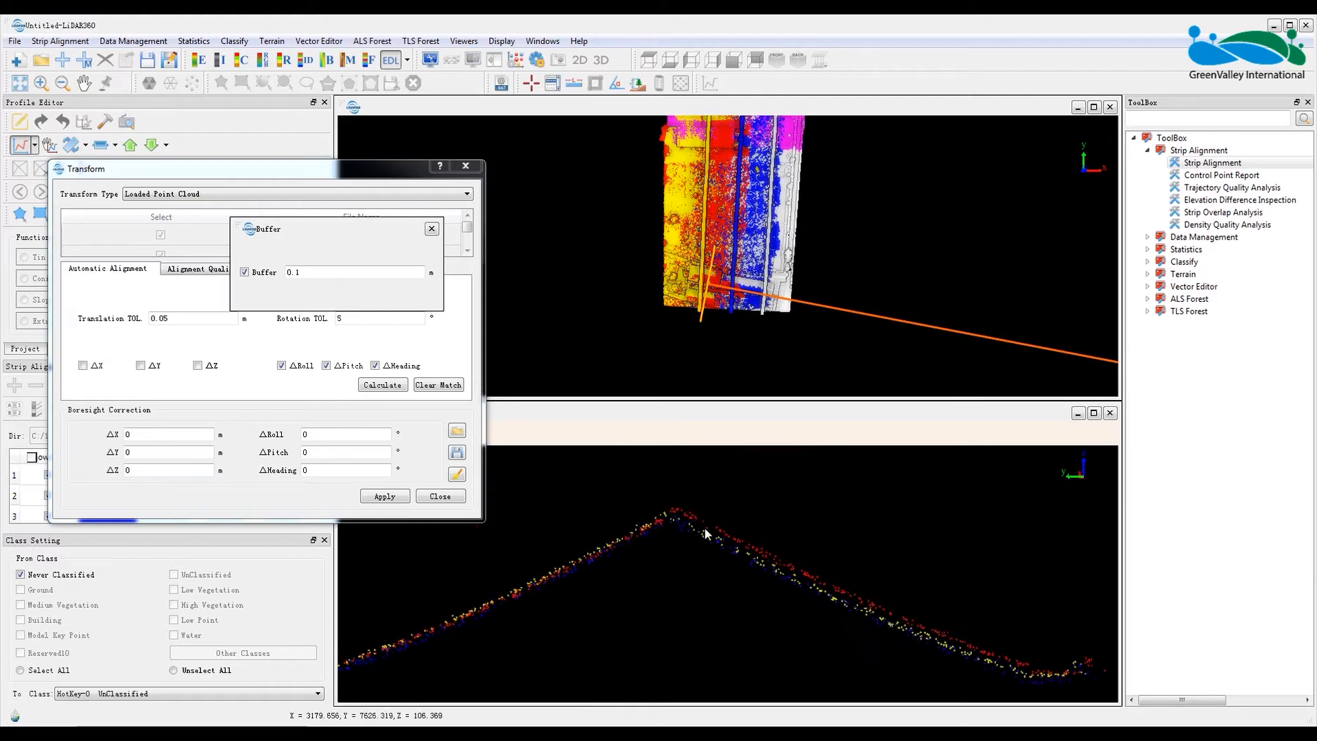
mouse_move(707, 539)
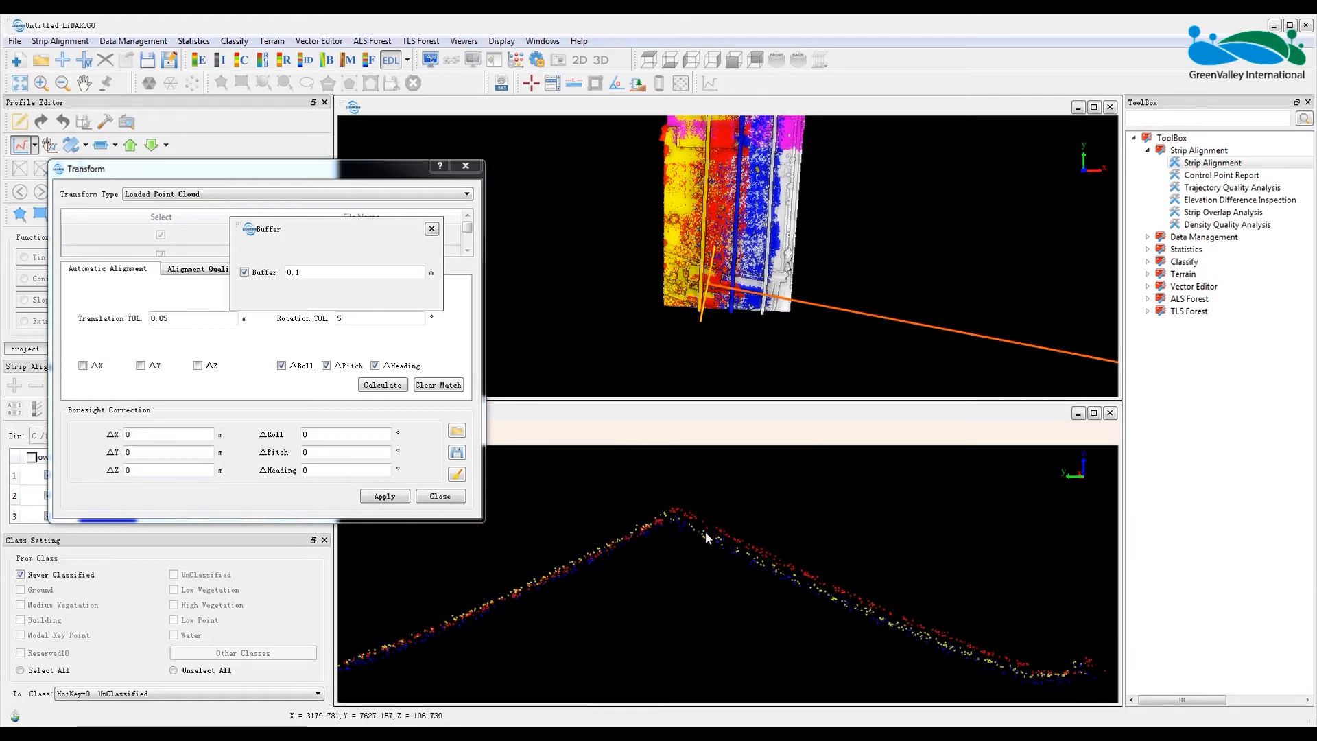
mouse_move(707, 557)
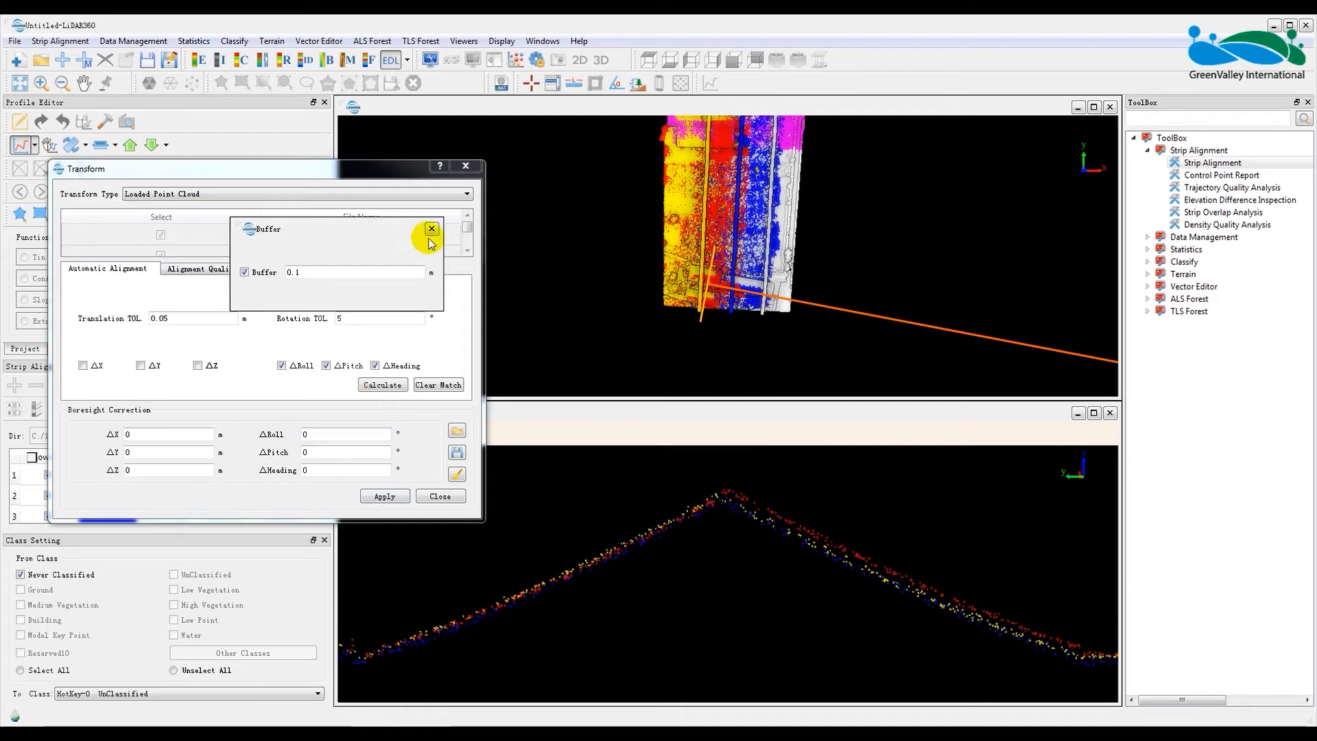
Step: Set the rotation tolerance and calculate the automatic boresight correction, lowering RMSE to about 0.083 m
left_click(431, 229)
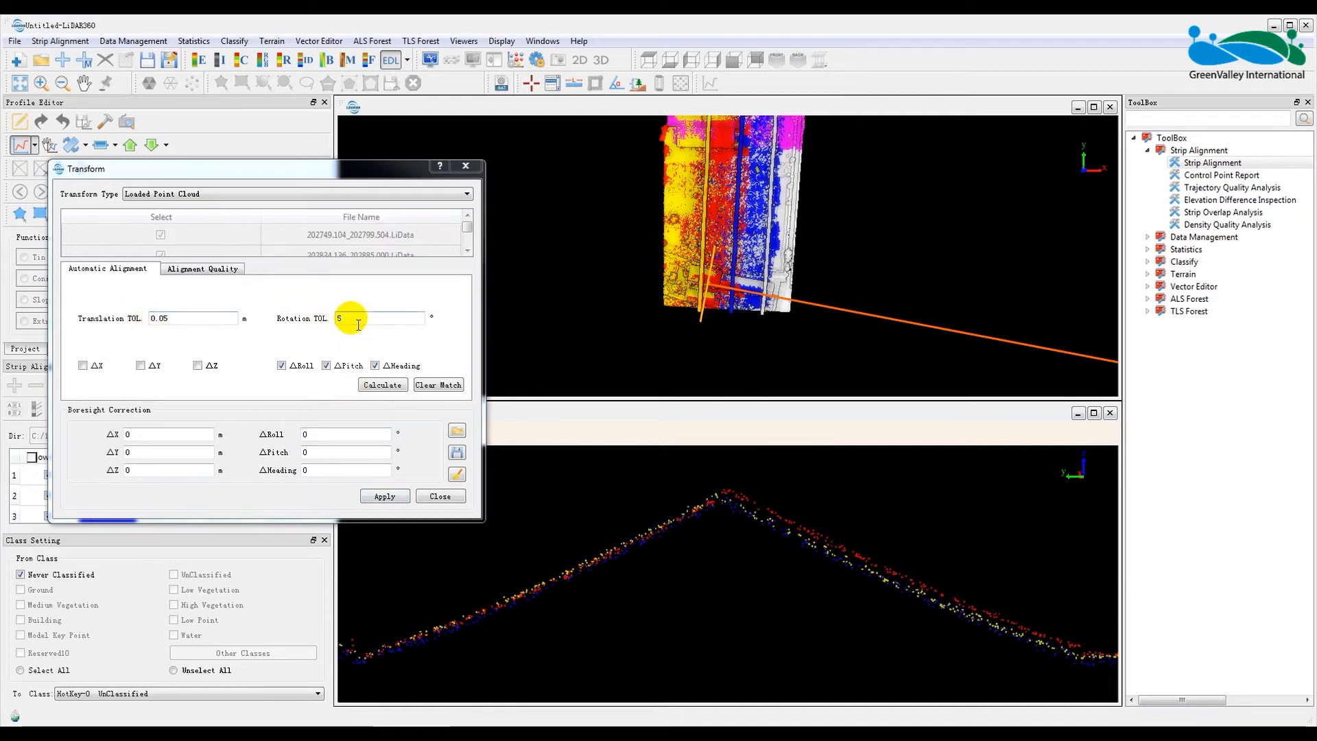
left_click(382, 384)
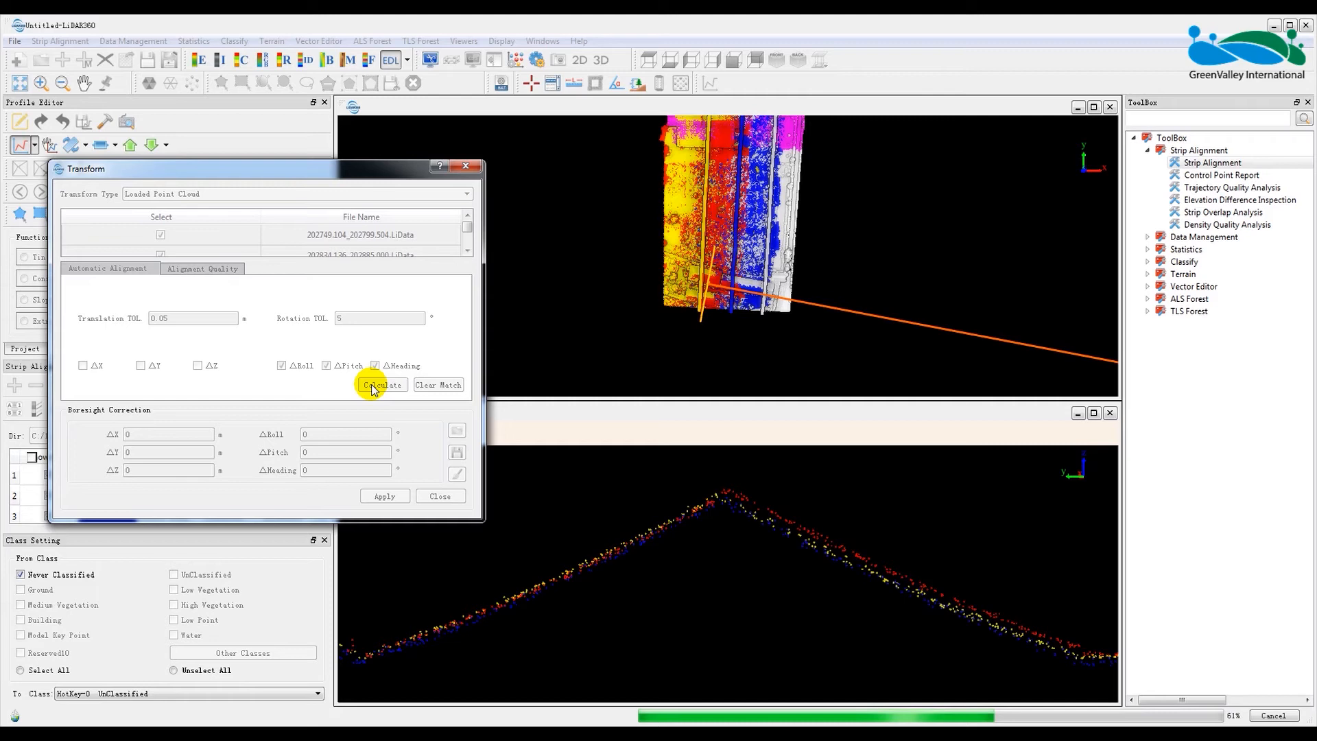
left_click(382, 384)
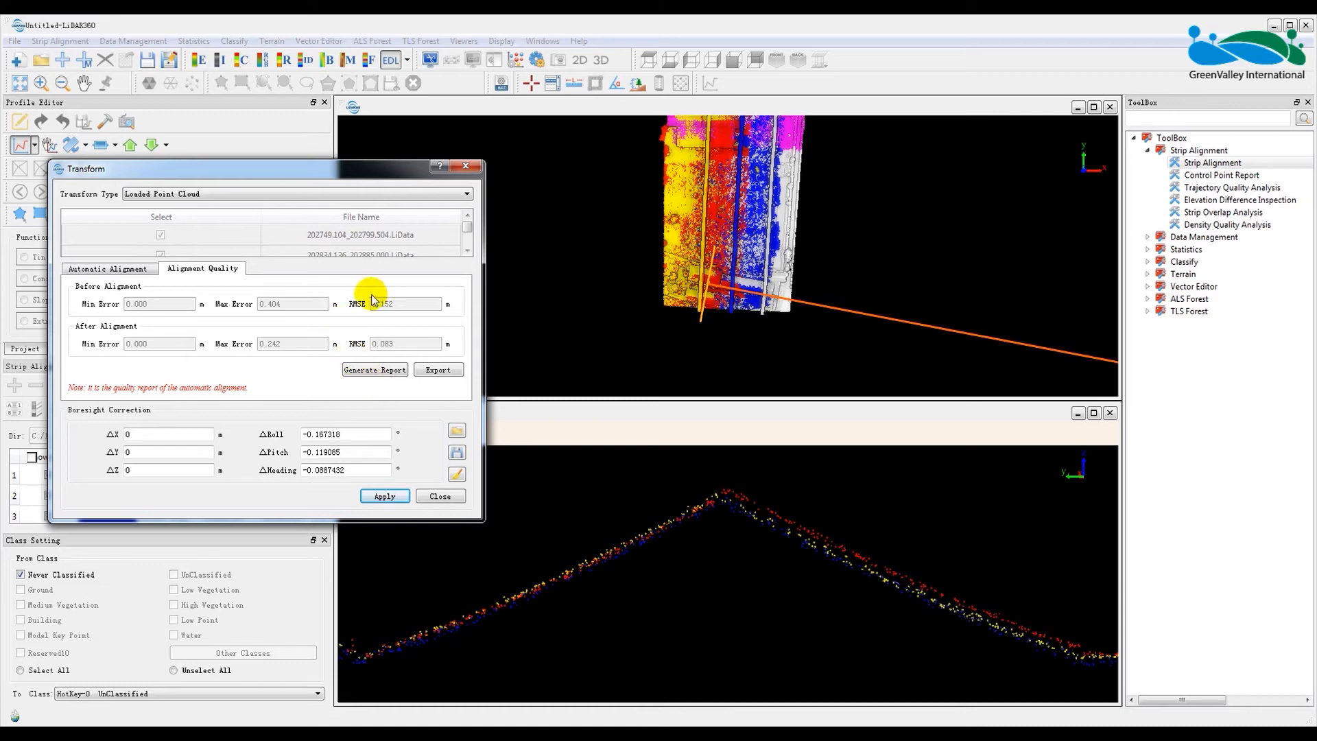
mouse_move(388, 321)
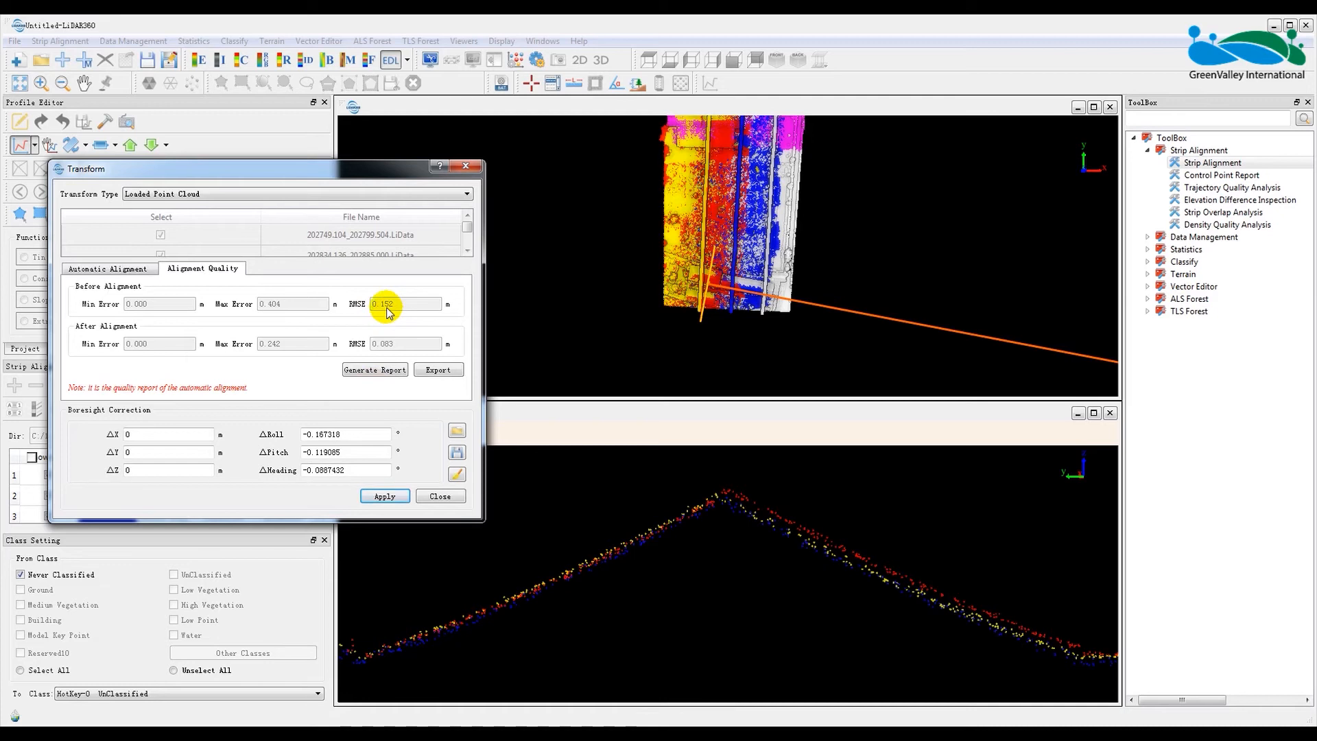
mouse_move(386, 345)
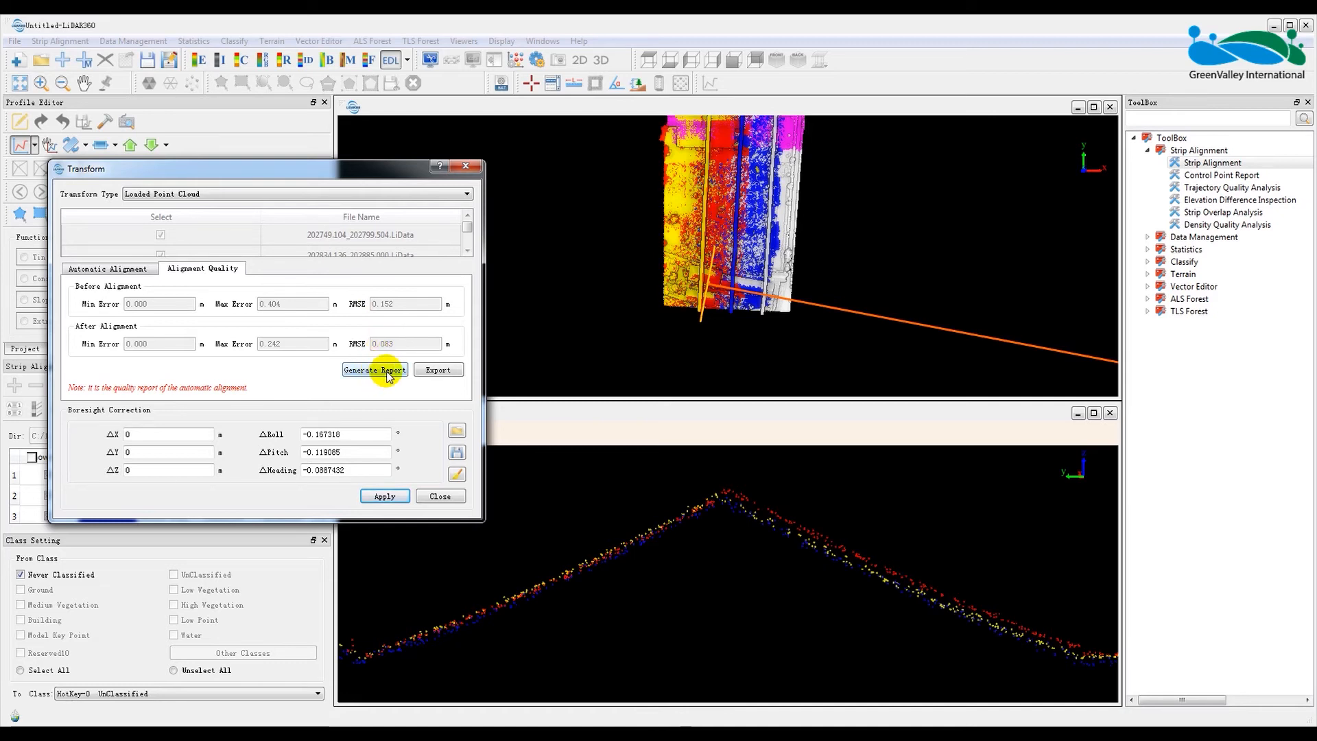
Step: Generate the Auto Alignment Report and scroll through its error tables to the residual histograms
left_click(374, 369)
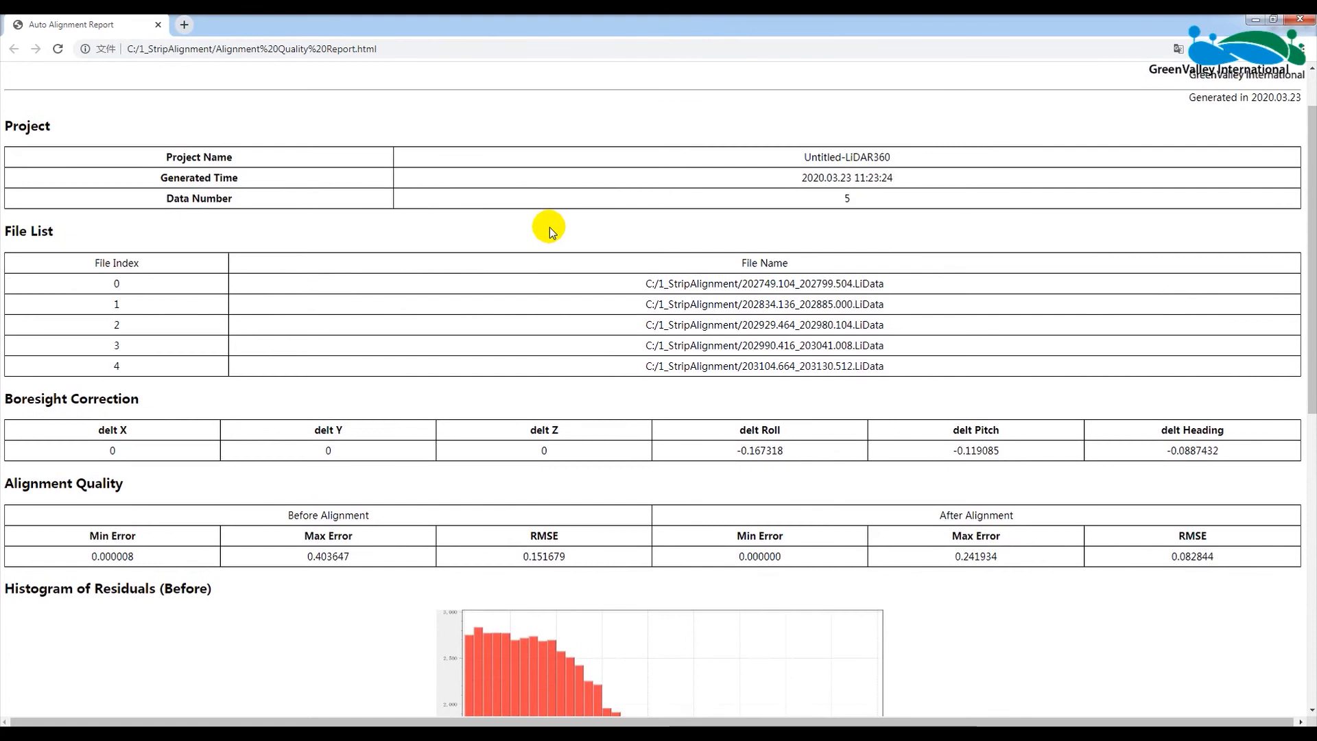
scroll("down", 3)
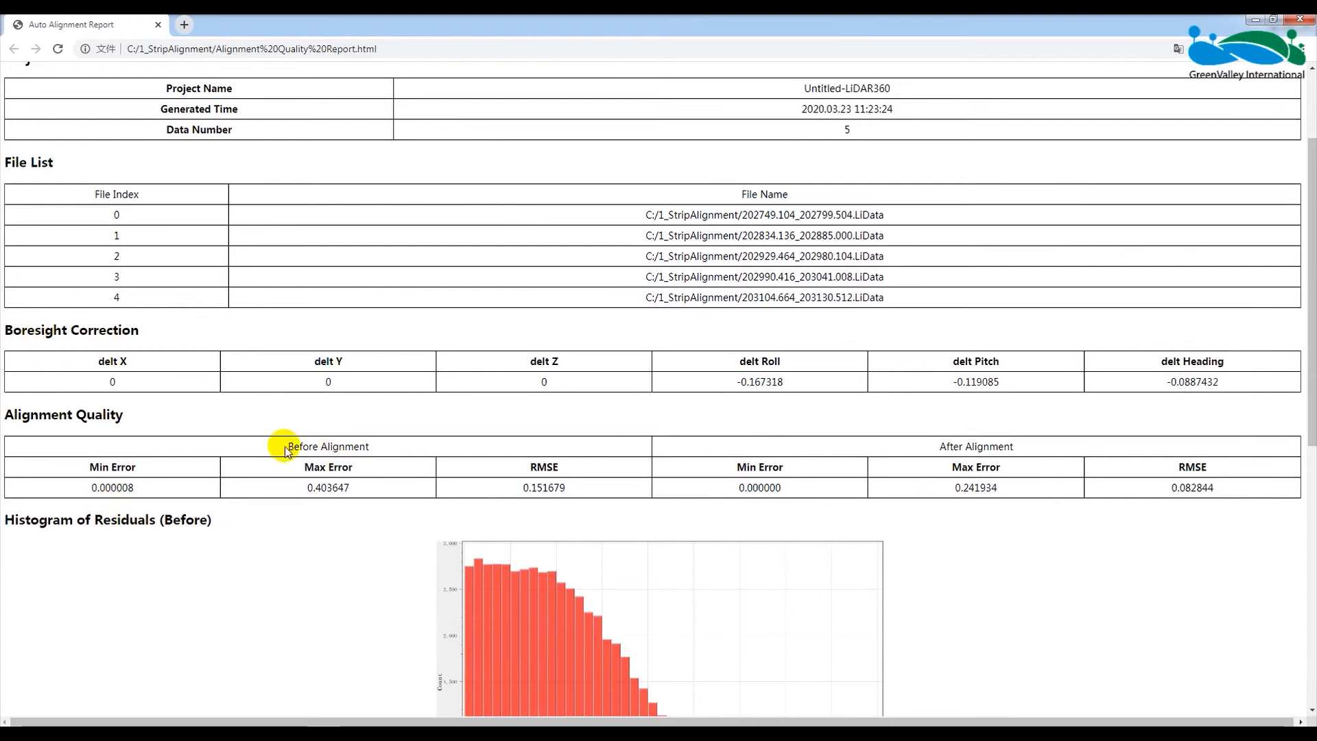
mouse_move(949, 446)
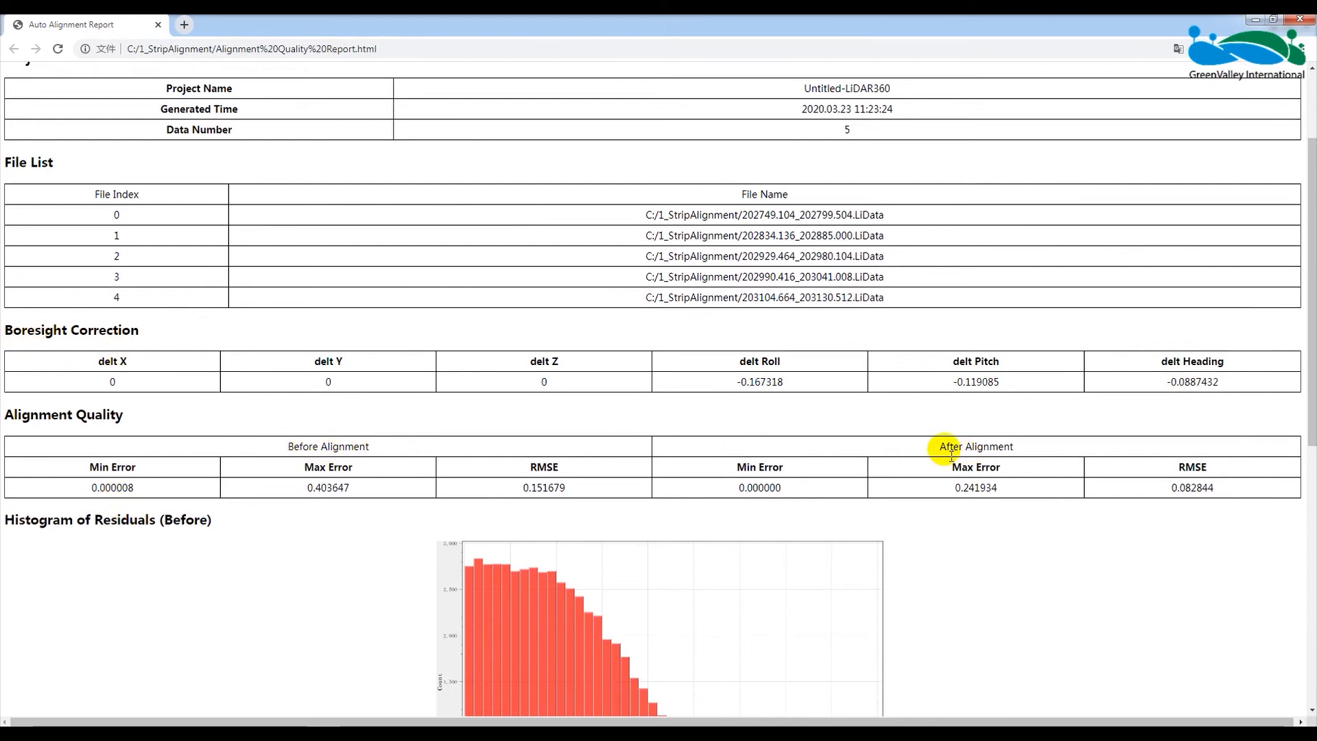
scroll("down", 3)
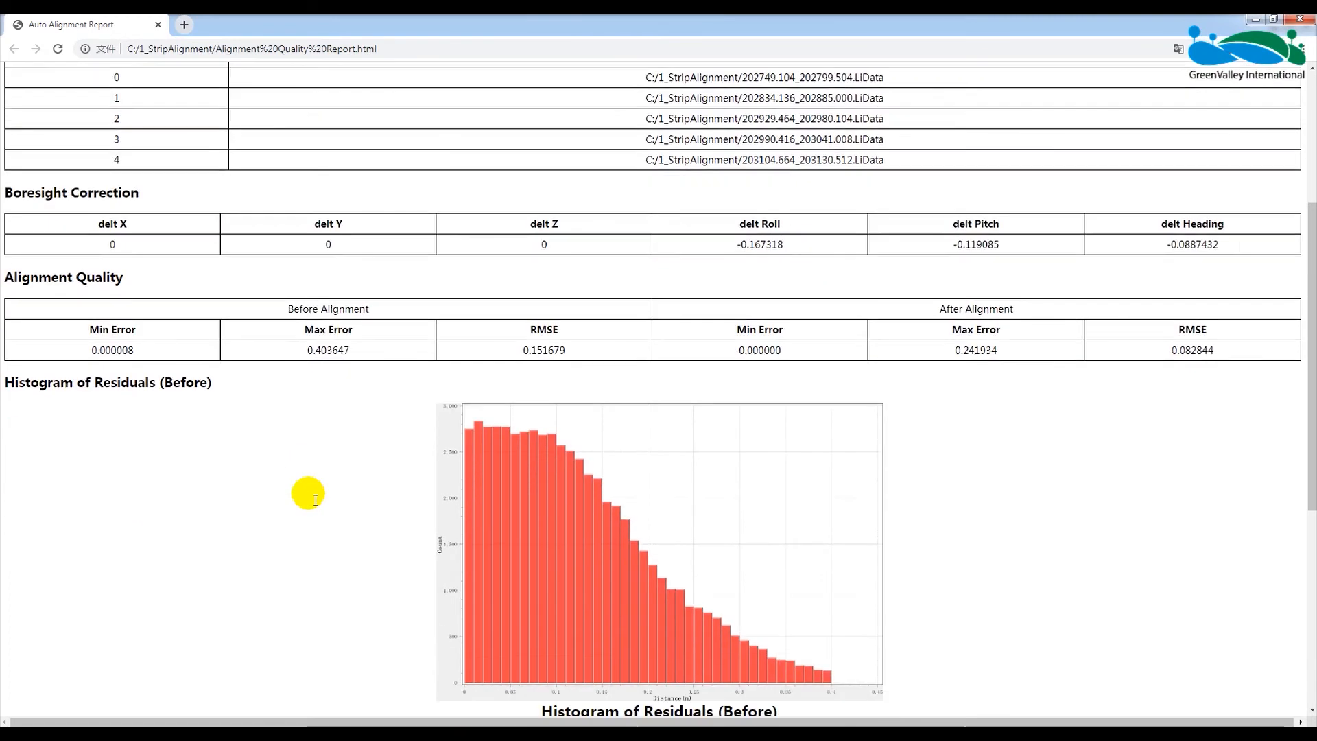
scroll("down", 3)
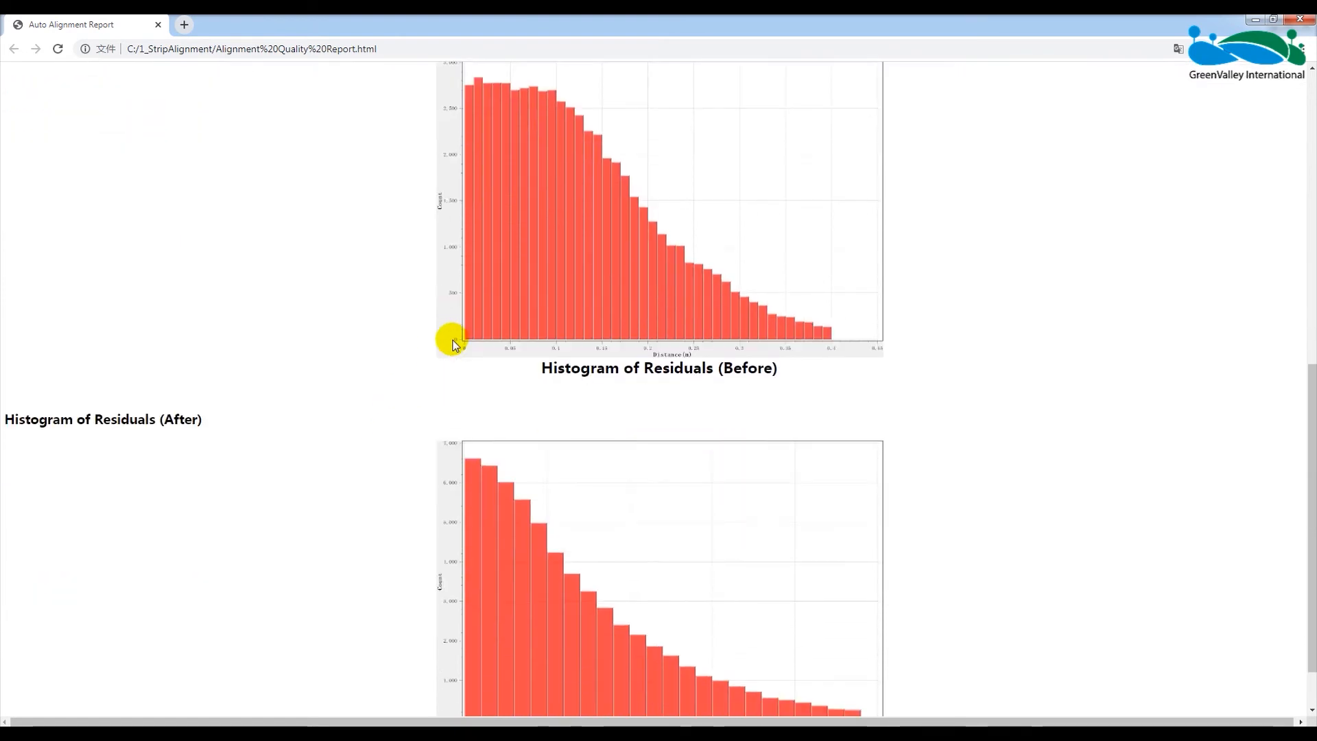
scroll("down", 3)
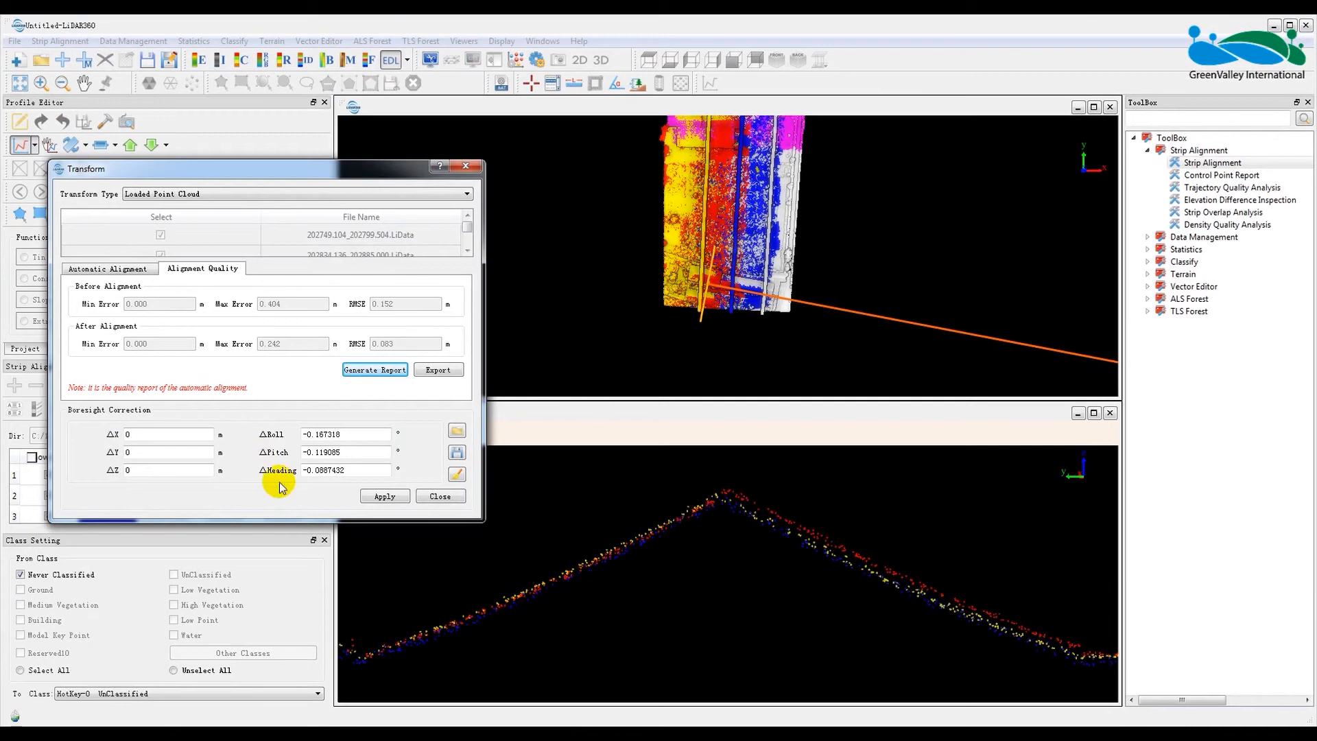
mouse_move(334, 508)
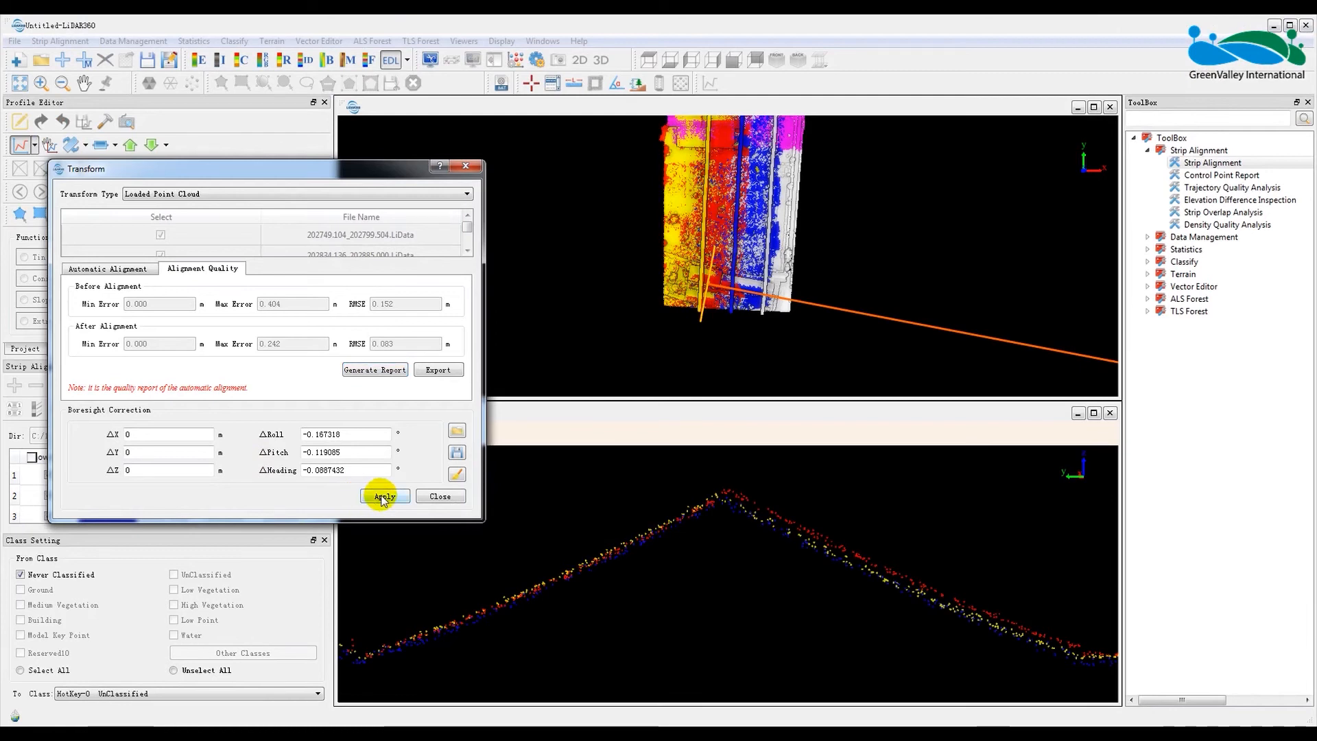
Step: Apply the calculated roll, pitch and heading corrections to the loaded strip clouds
left_click(384, 495)
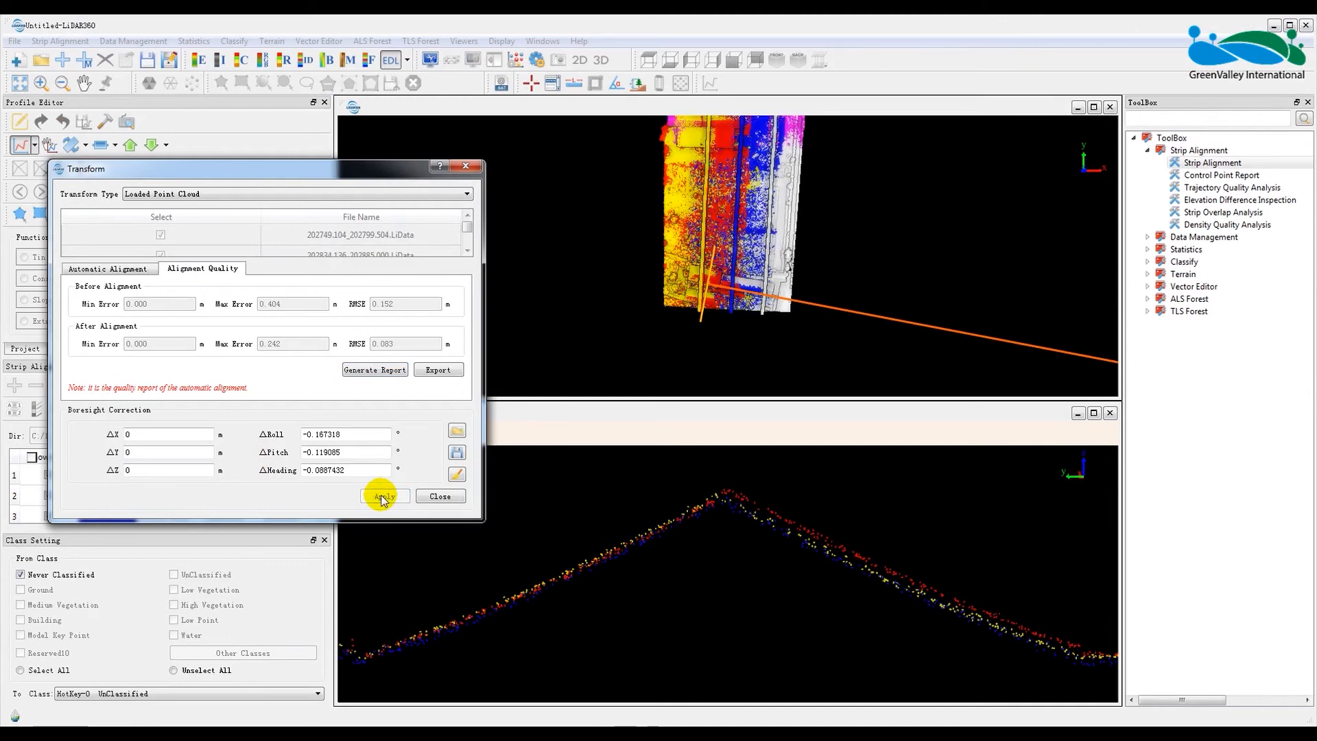
left_click(384, 495)
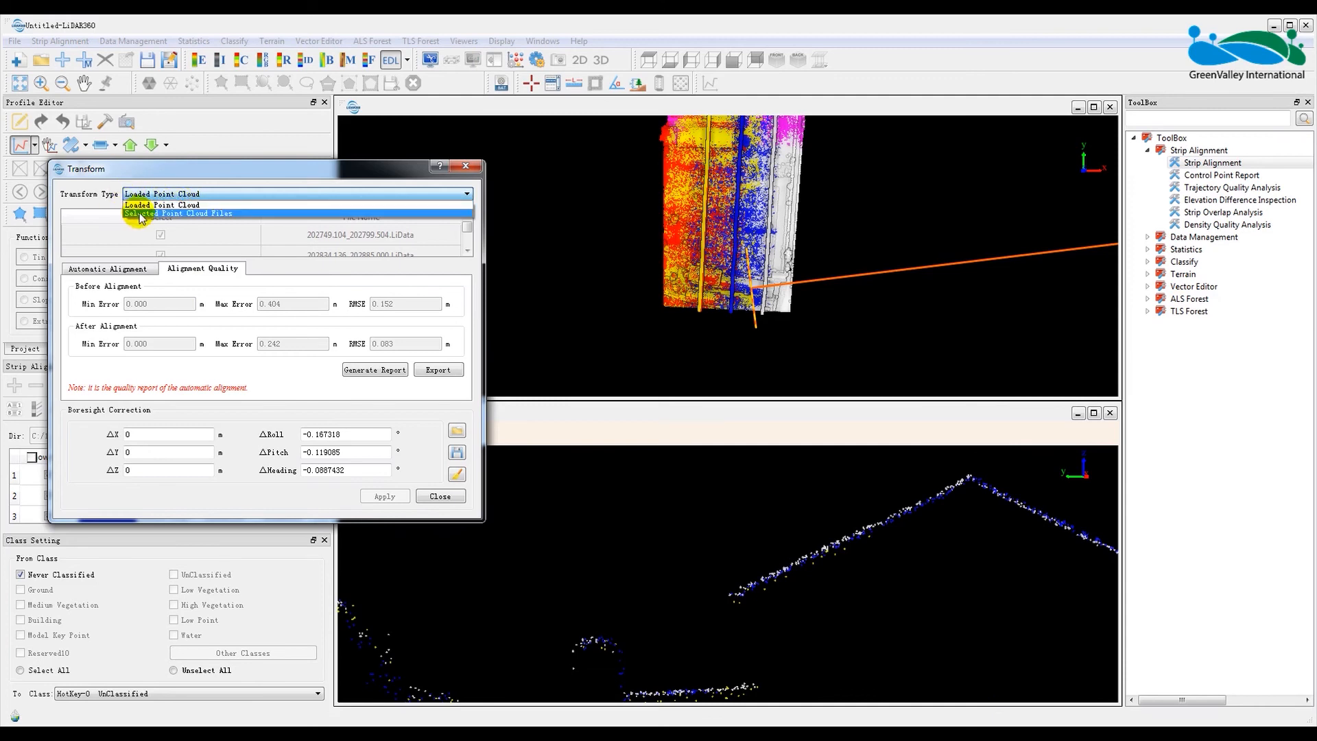
Step: Target Selected Point Cloud Files and apply the correction to all five strip files
left_click(177, 213)
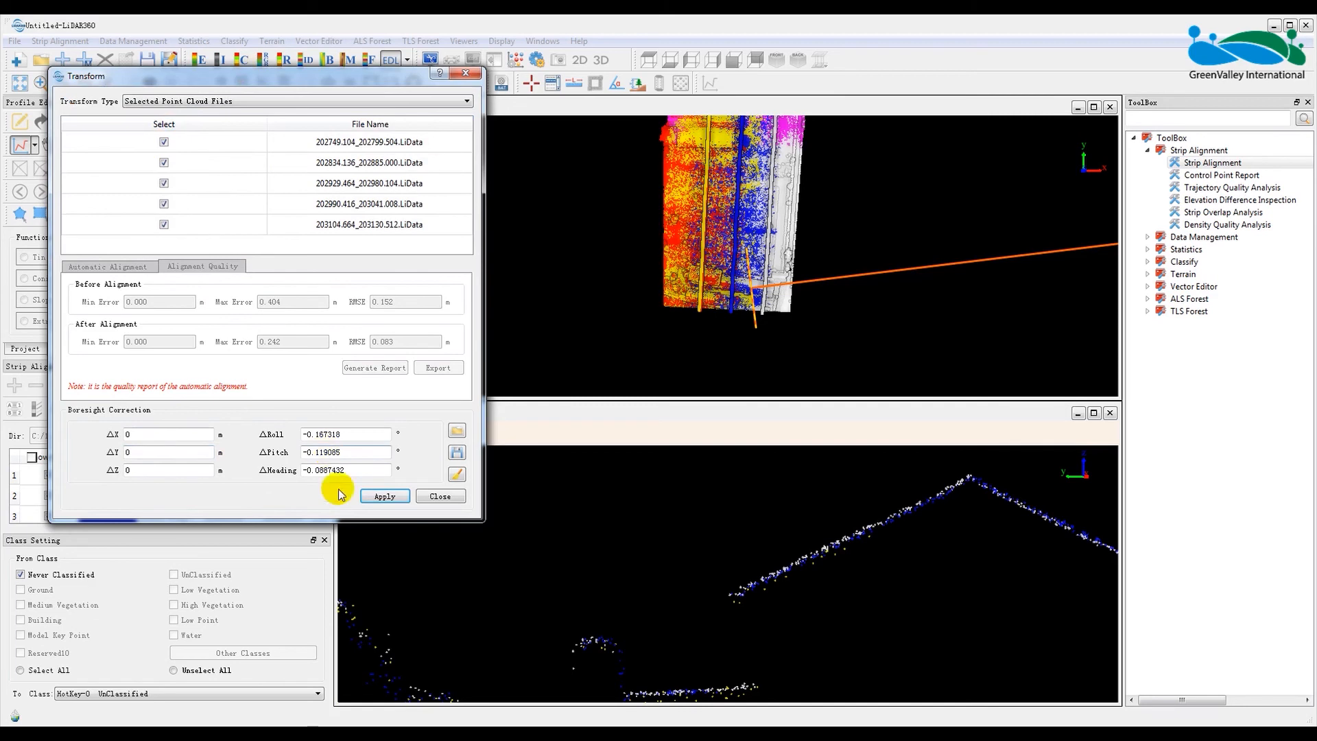
left_click(382, 495)
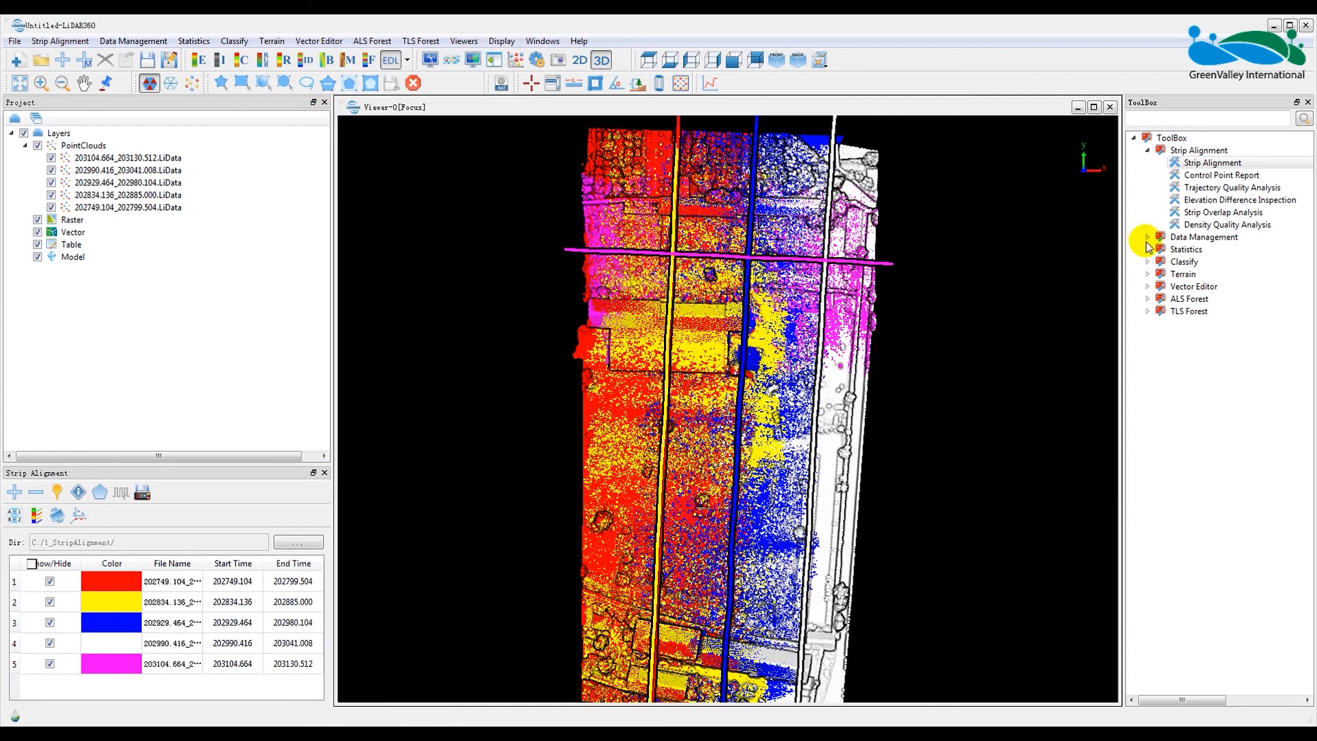
Step: Merge the five corrected strips into _Merge.LiData and add it to the project
left_click(1147, 237)
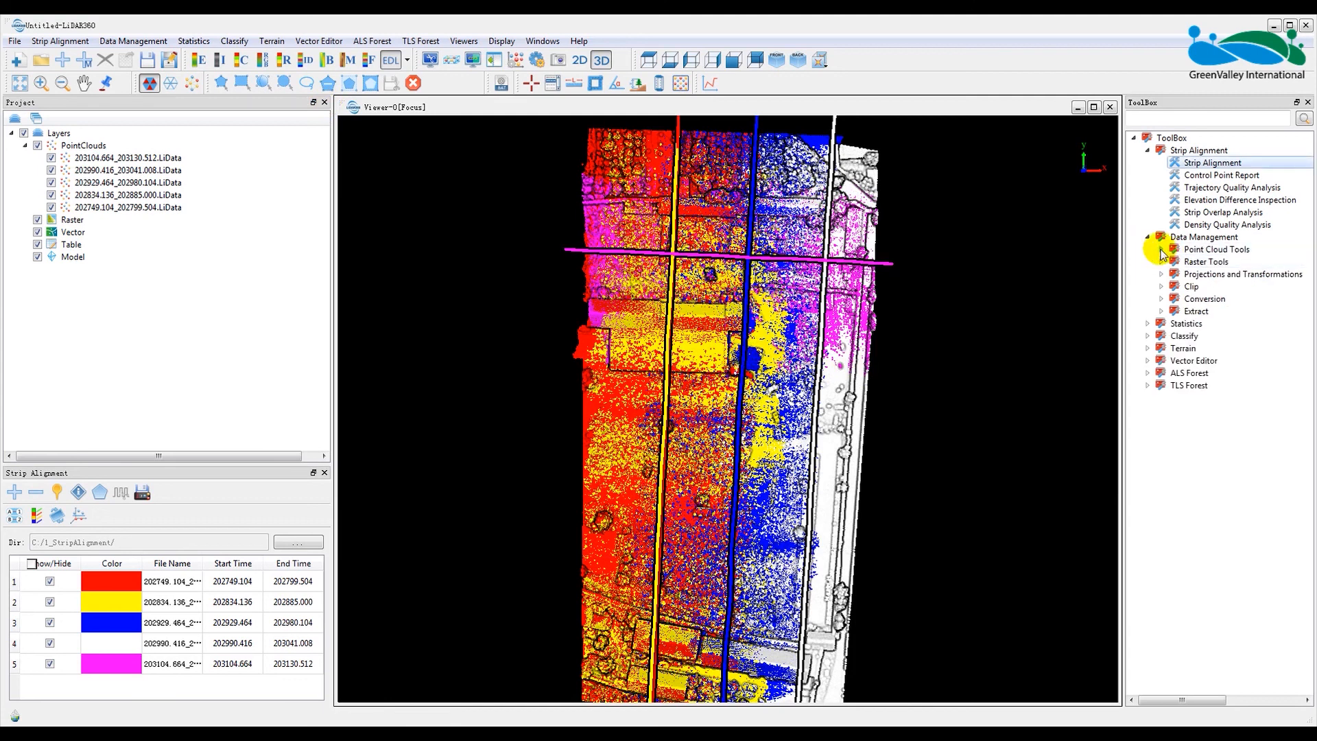
left_click(1149, 250)
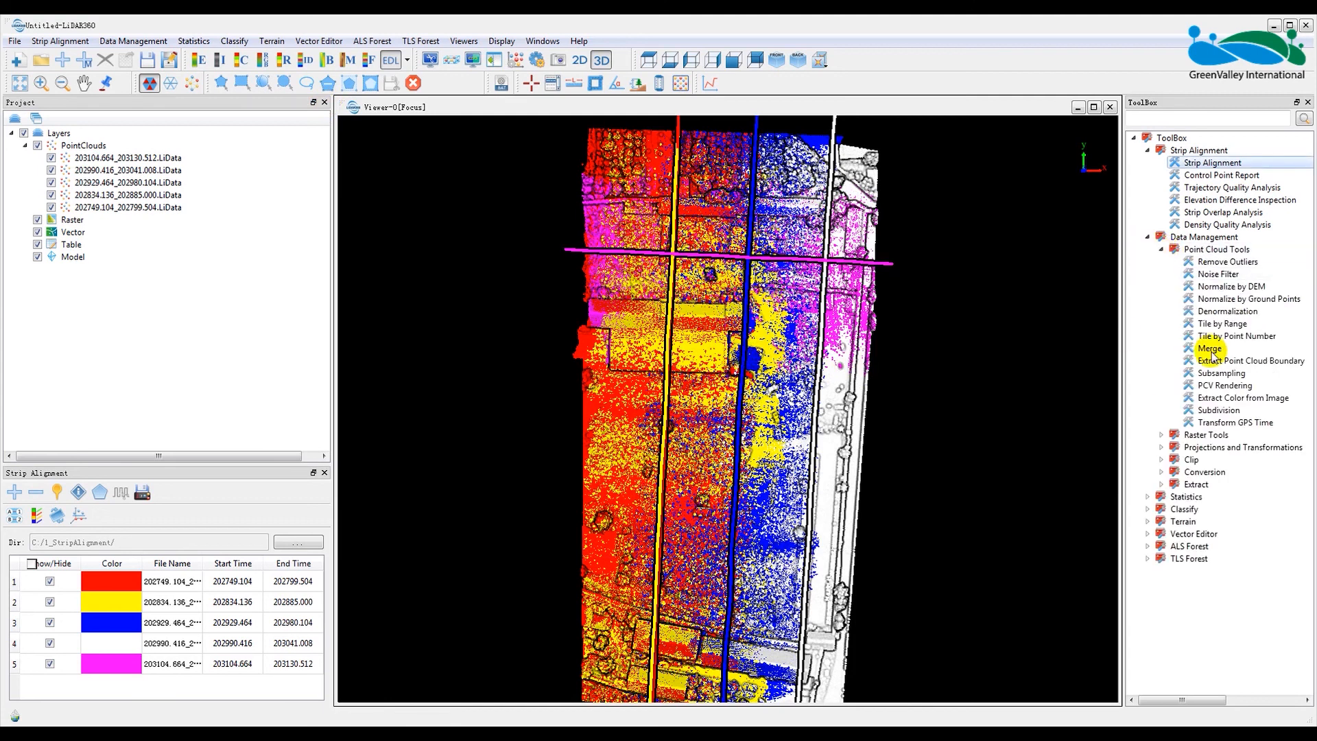
left_click(1208, 347)
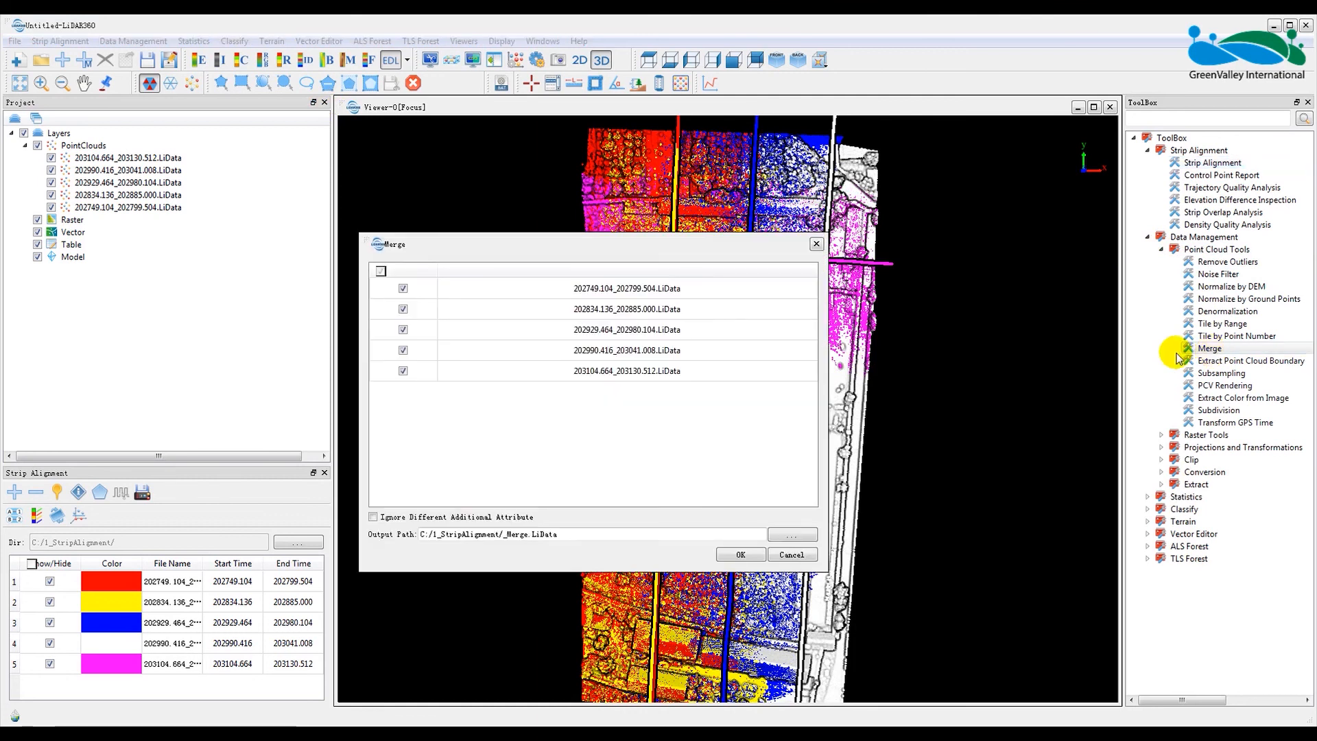
mouse_move(452, 561)
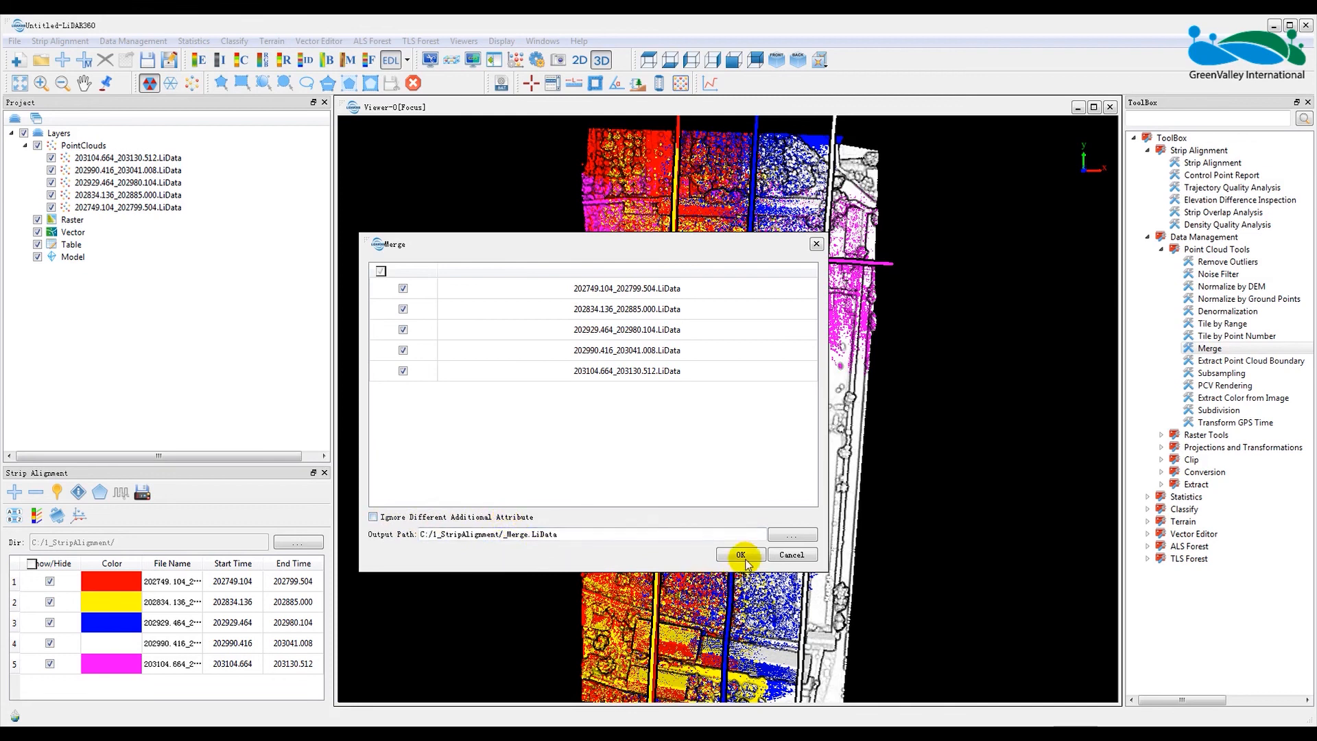
left_click(739, 554)
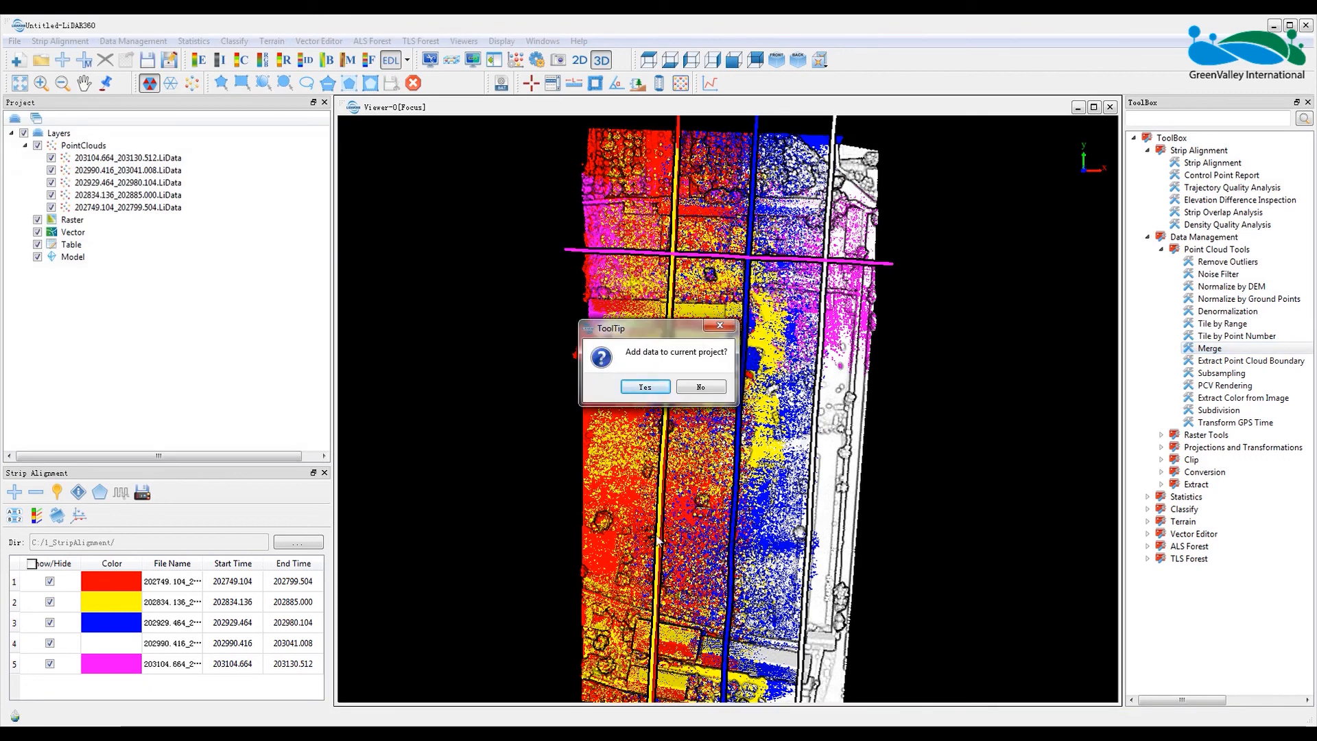
left_click(643, 387)
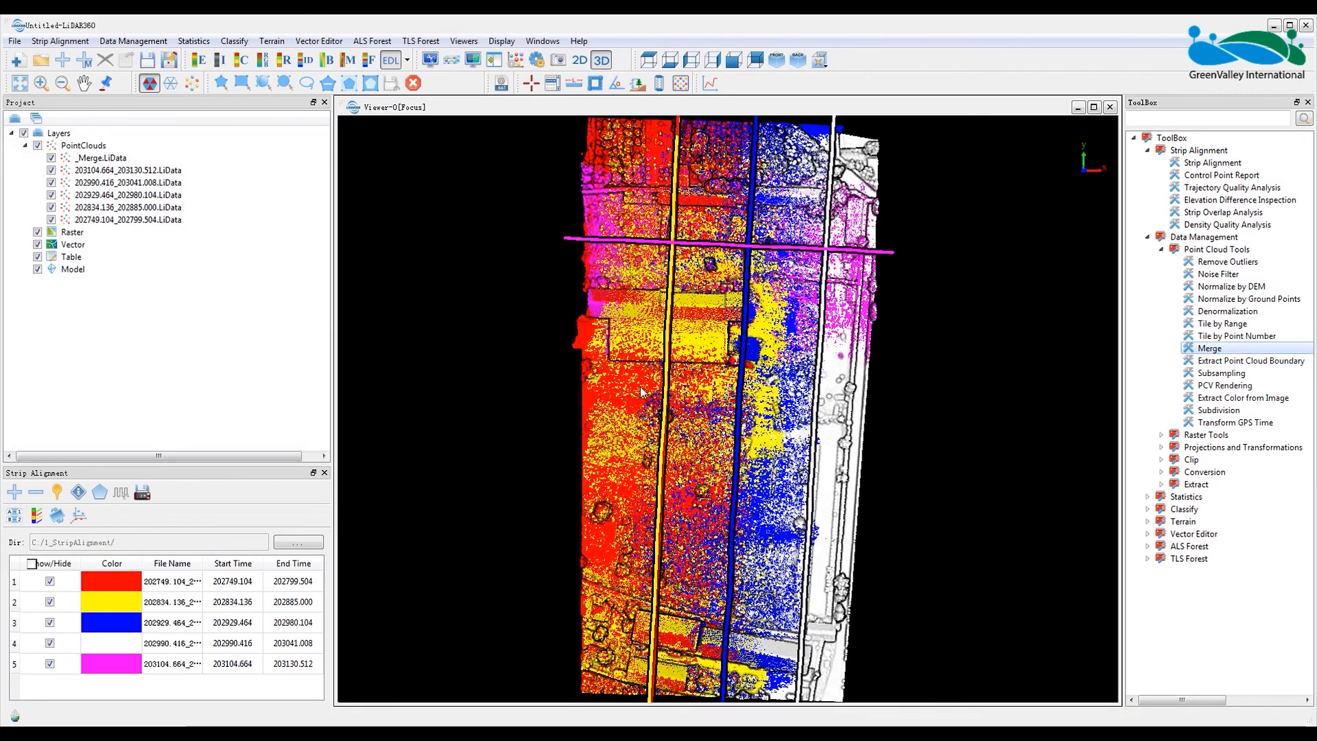